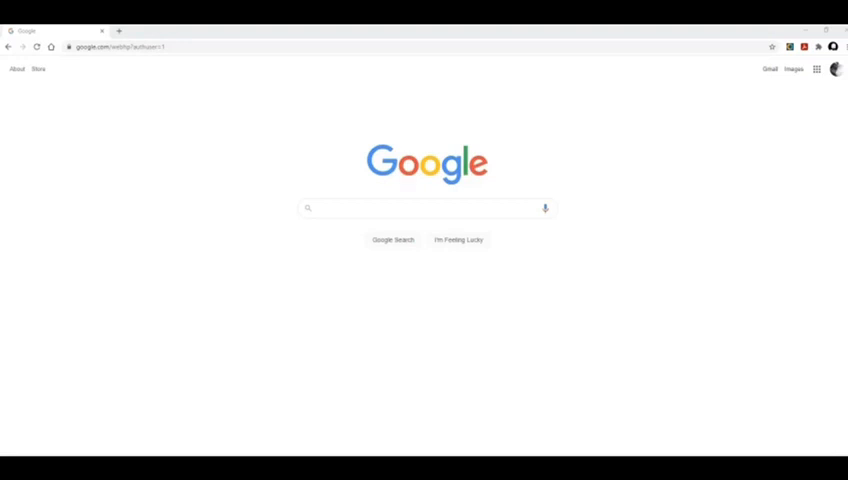
{"action": "mouse_move", "coordinate": [620, 320]}
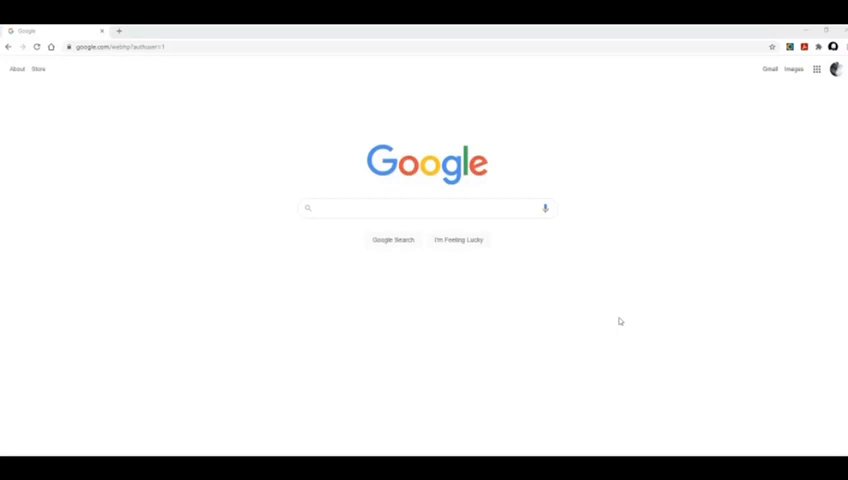
{"action": "mouse_move", "coordinate": [652, 296]}
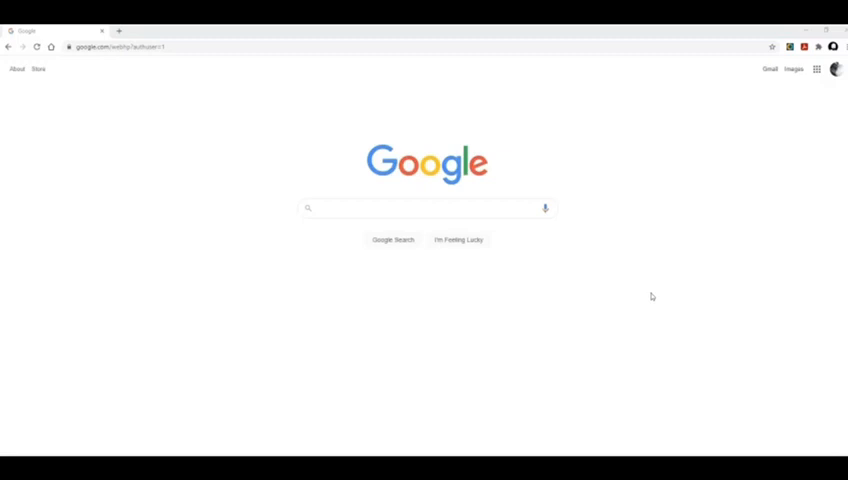
{"action": "mouse_move", "coordinate": [632, 180]}
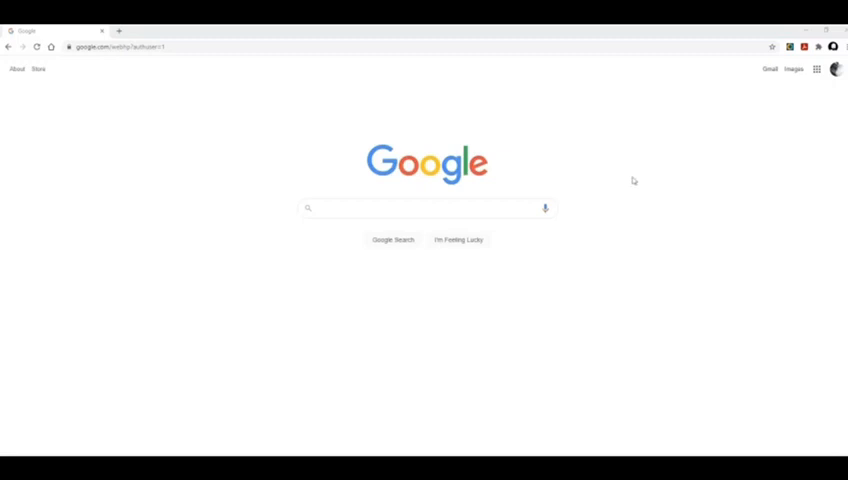
{"action": "mouse_move", "coordinate": [638, 240]}
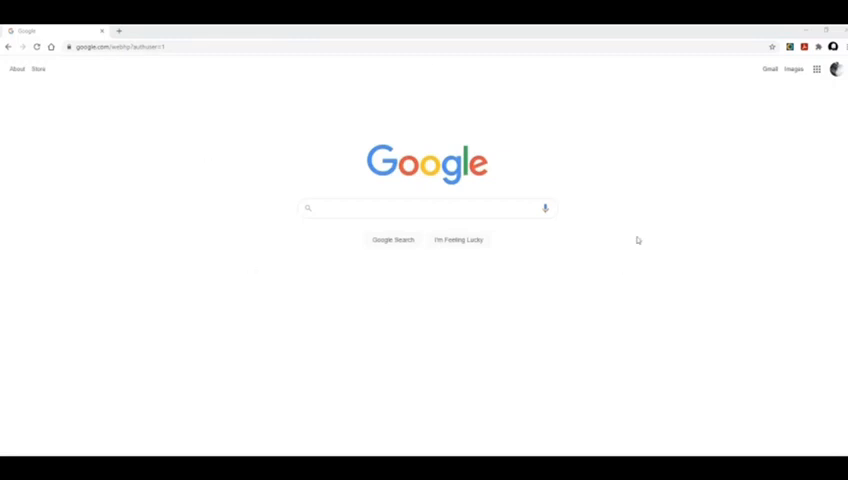
{"action": "mouse_move", "coordinate": [284, 188]}
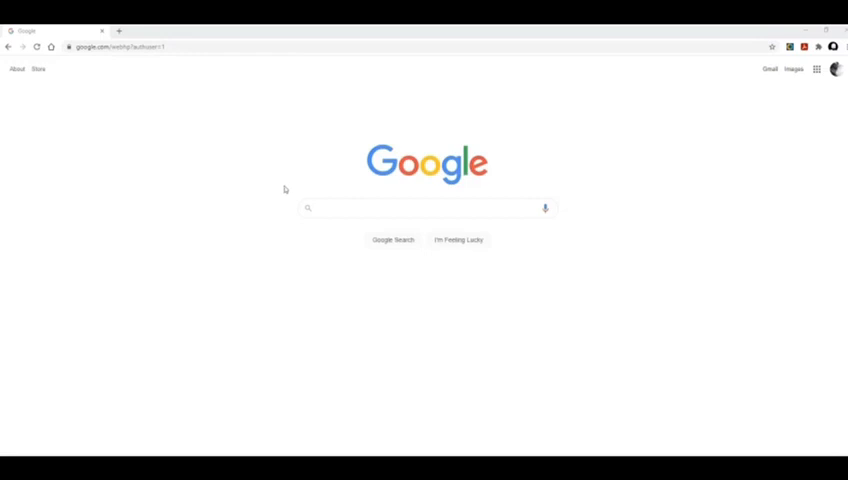
{"action": "mouse_move", "coordinate": [224, 250]}
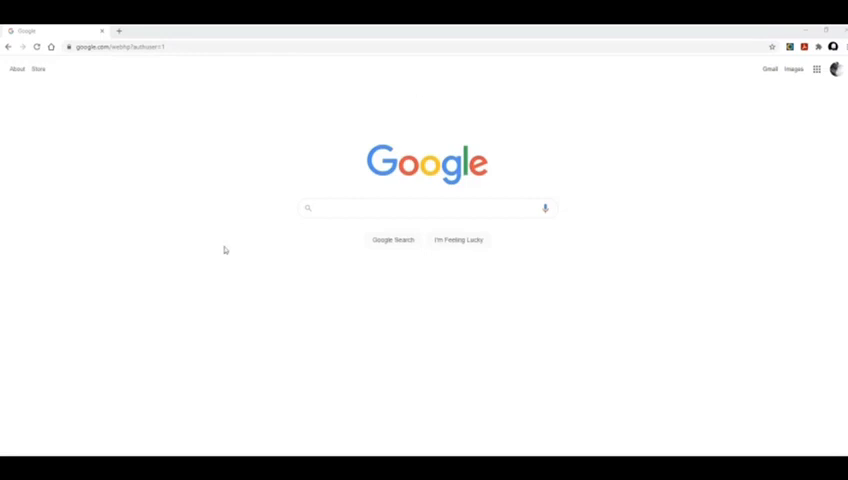
{"action": "mouse_move", "coordinate": [694, 276]}
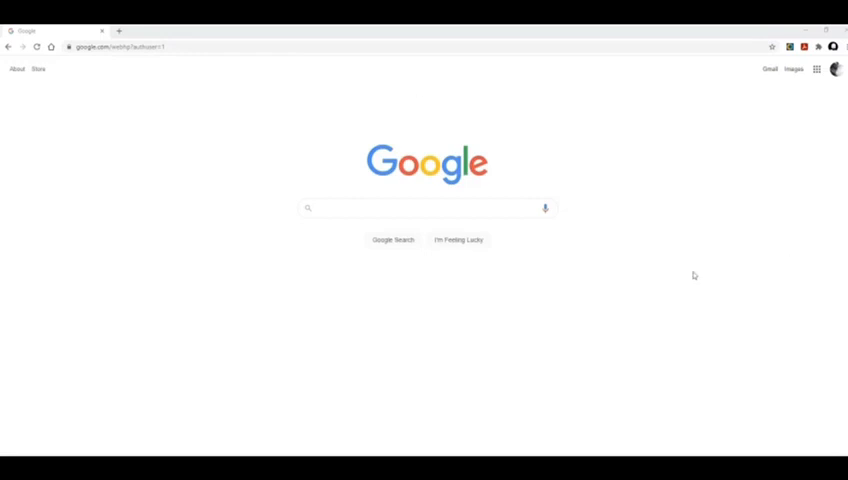
{"action": "mouse_move", "coordinate": [708, 258]}
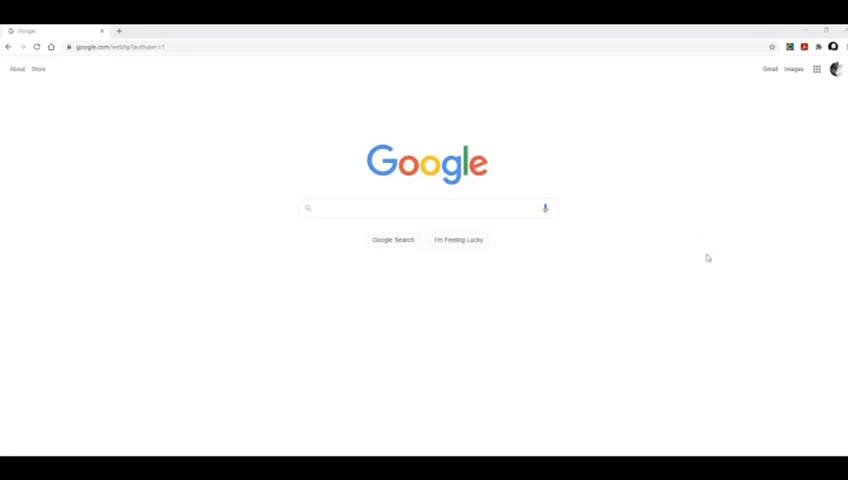
{"action": "mouse_move", "coordinate": [708, 172]}
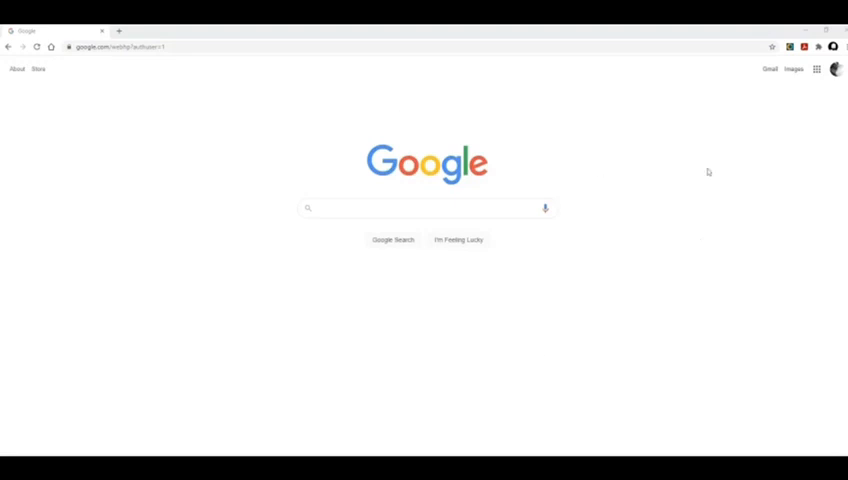
{"action": "mouse_move", "coordinate": [316, 118]}
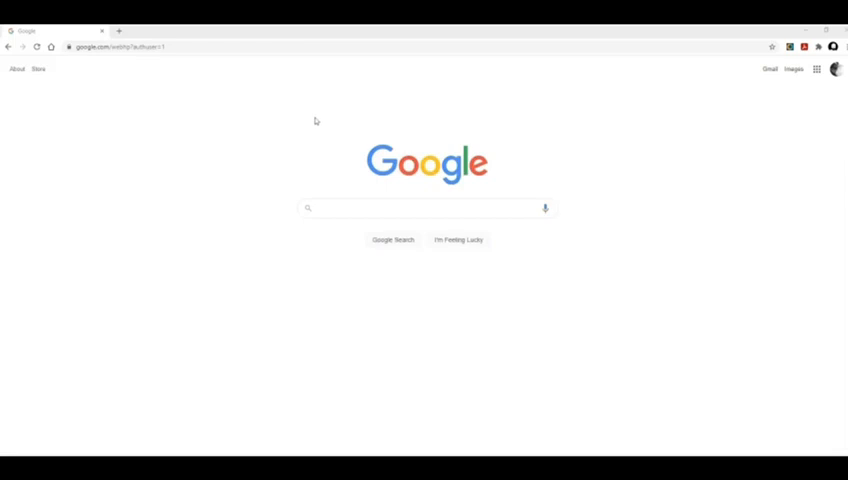
{"action": "mouse_move", "coordinate": [300, 120]}
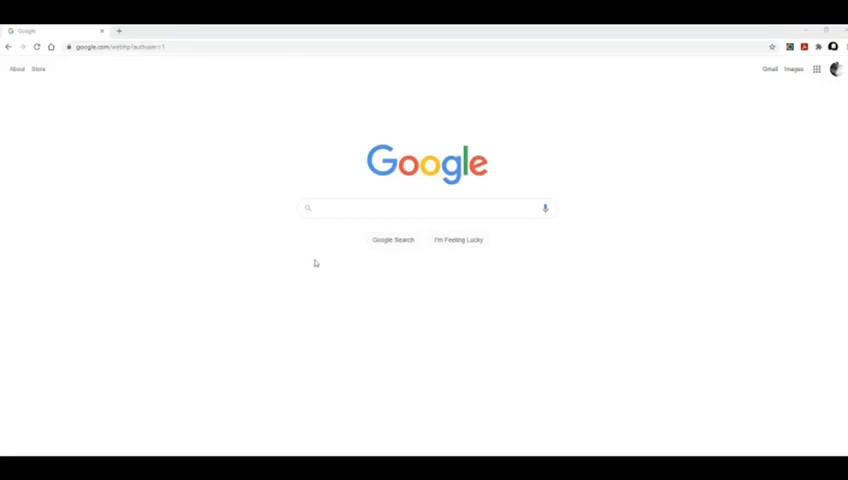
{"action": "mouse_move", "coordinate": [304, 104]}
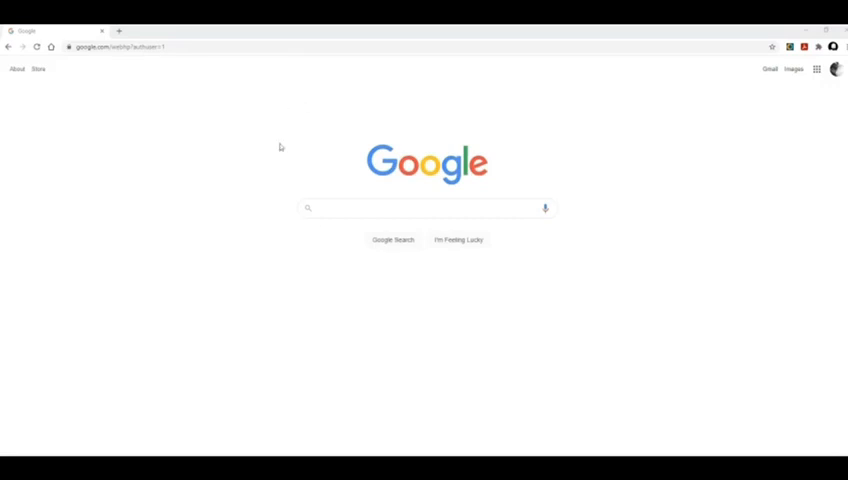
{"action": "mouse_move", "coordinate": [516, 104]}
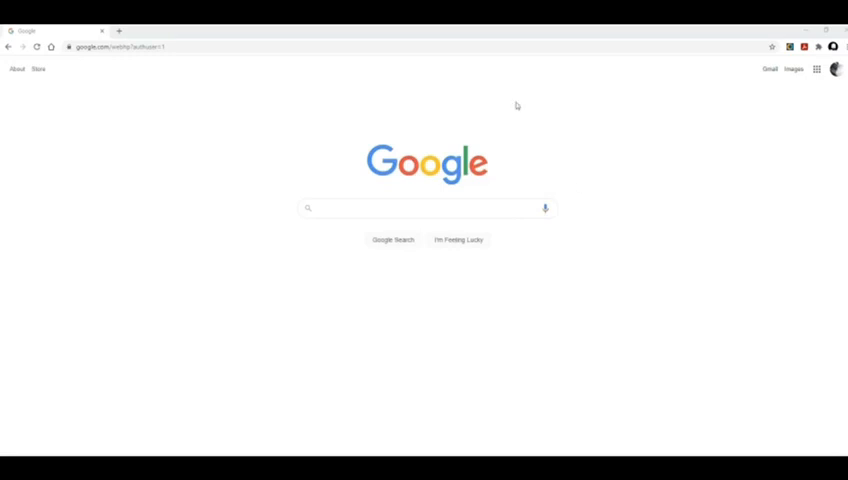
{"action": "mouse_move", "coordinate": [128, 212]}
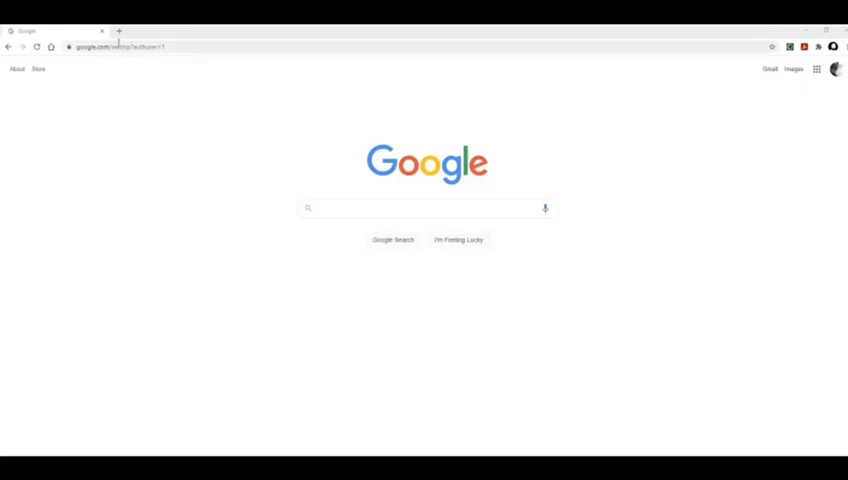
{"action": "mouse_move", "coordinate": [340, 86]}
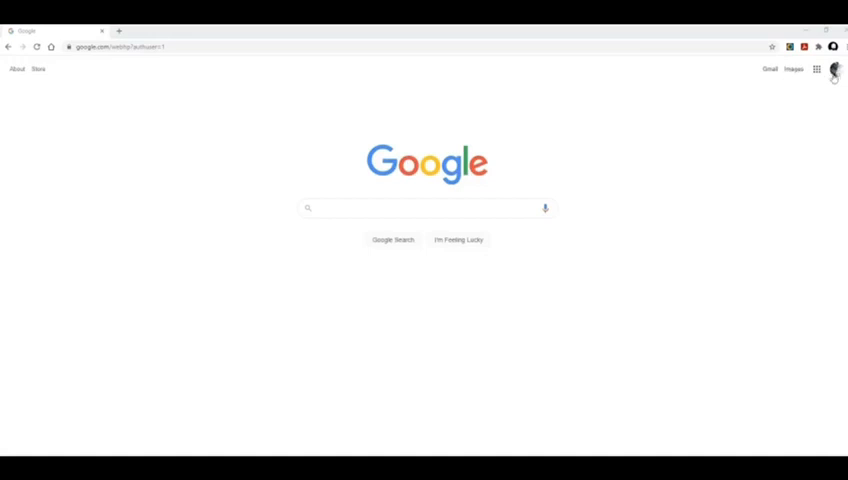
Step: Show the Google apps launcher on the homepage and choose Classroom from the list
{"action": "left_click", "coordinate": [352, 212]}
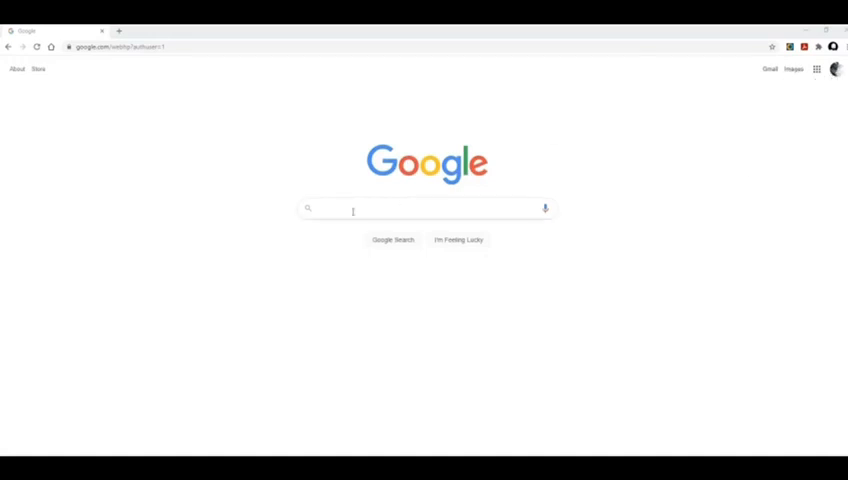
{"action": "mouse_move", "coordinate": [464, 208]}
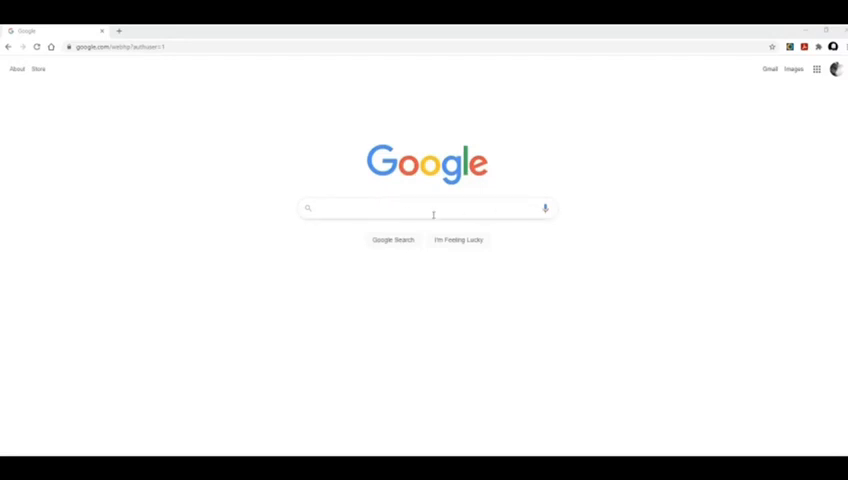
{"action": "mouse_move", "coordinate": [460, 132]}
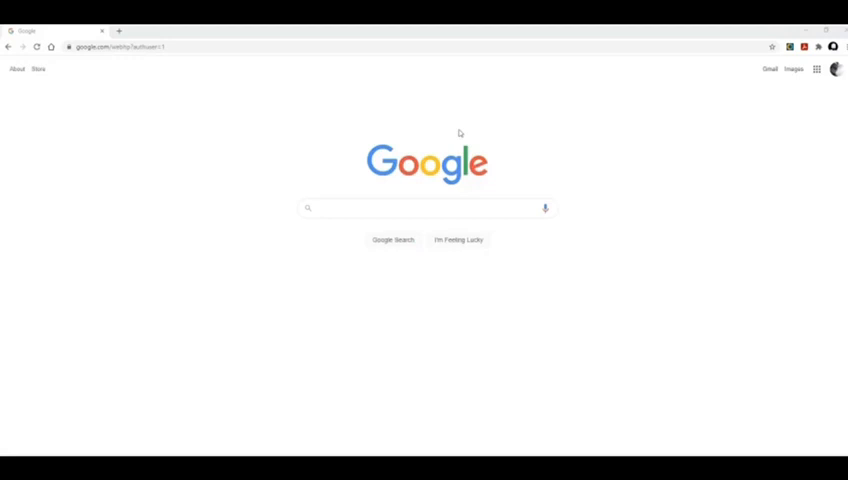
{"action": "mouse_move", "coordinate": [644, 132]}
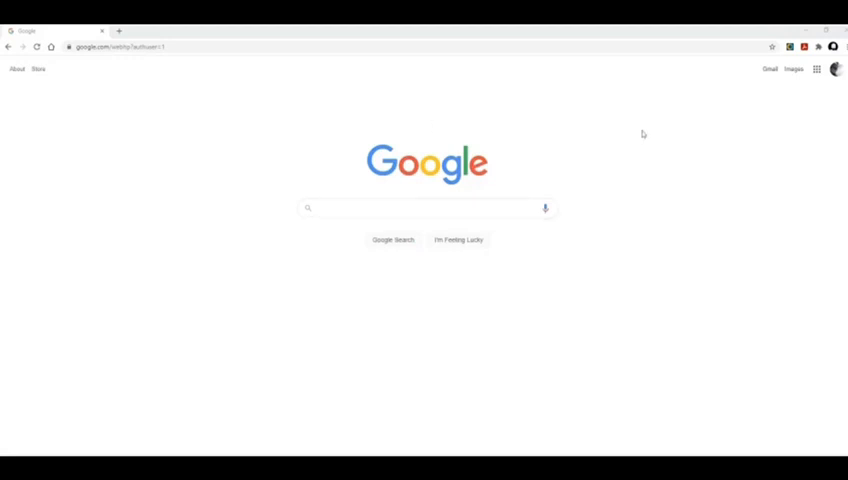
{"action": "mouse_move", "coordinate": [816, 98]}
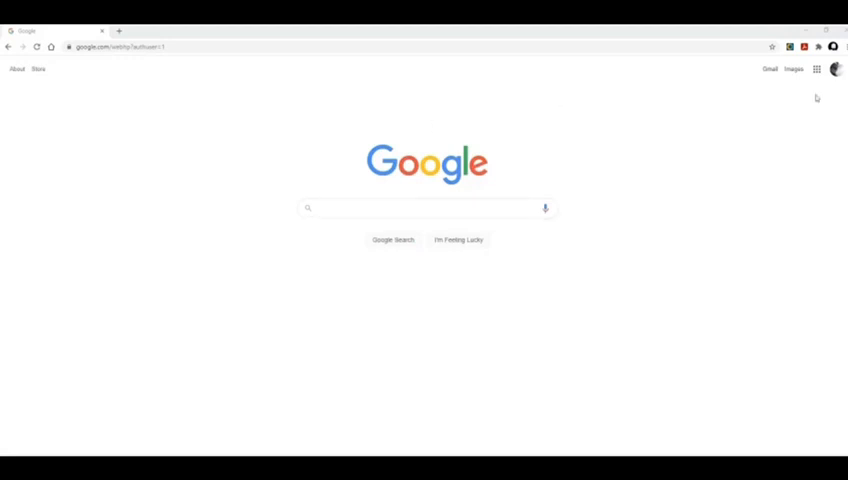
{"action": "left_click", "coordinate": [836, 68]}
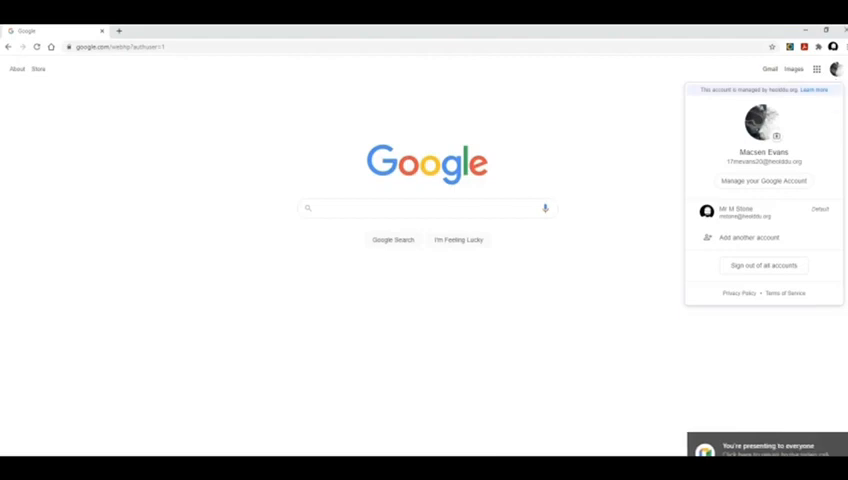
{"action": "mouse_move", "coordinate": [838, 72]}
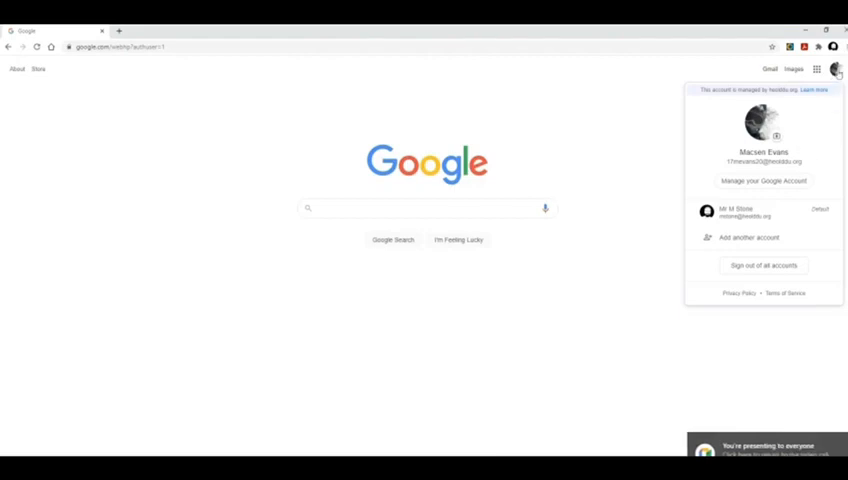
{"action": "left_click", "coordinate": [622, 120]}
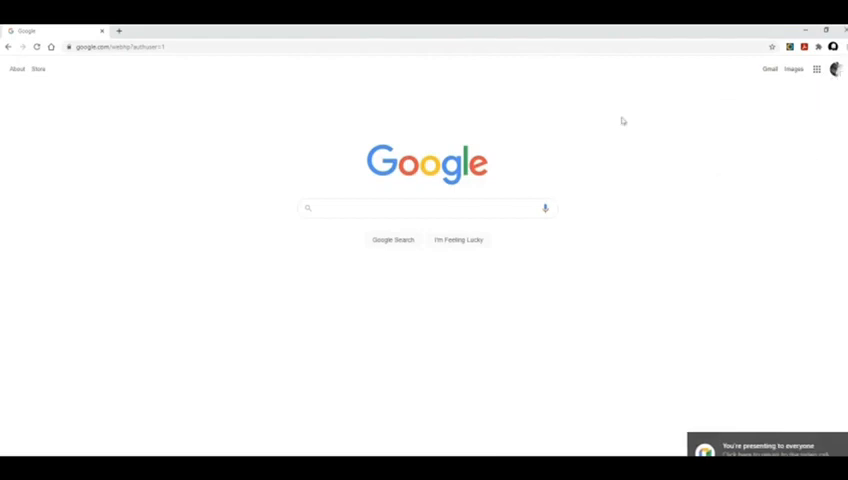
{"action": "left_click", "coordinate": [816, 68]}
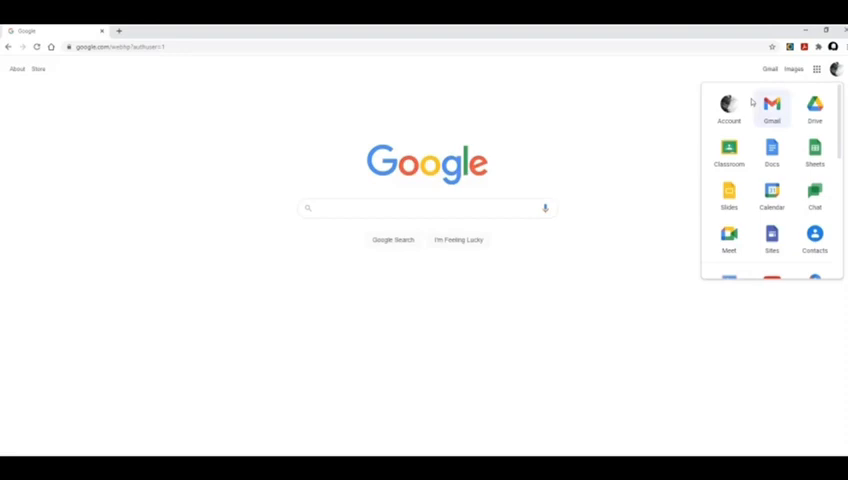
{"action": "mouse_move", "coordinate": [728, 150]}
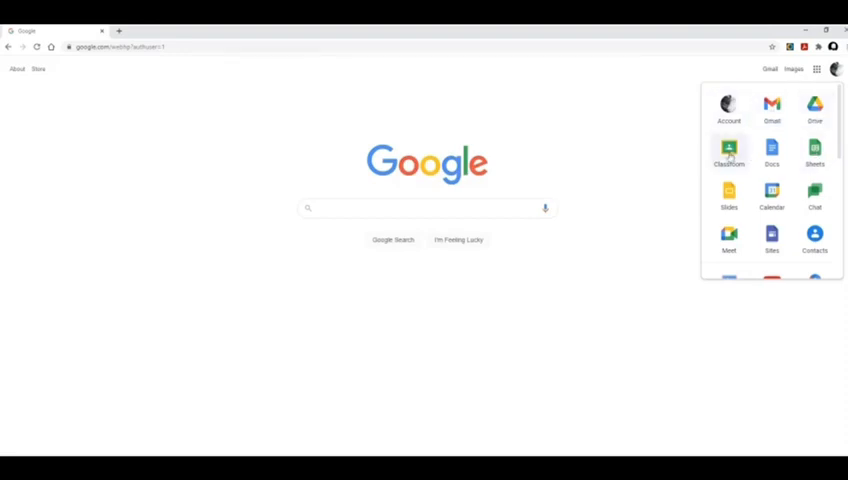
{"action": "mouse_move", "coordinate": [772, 150]}
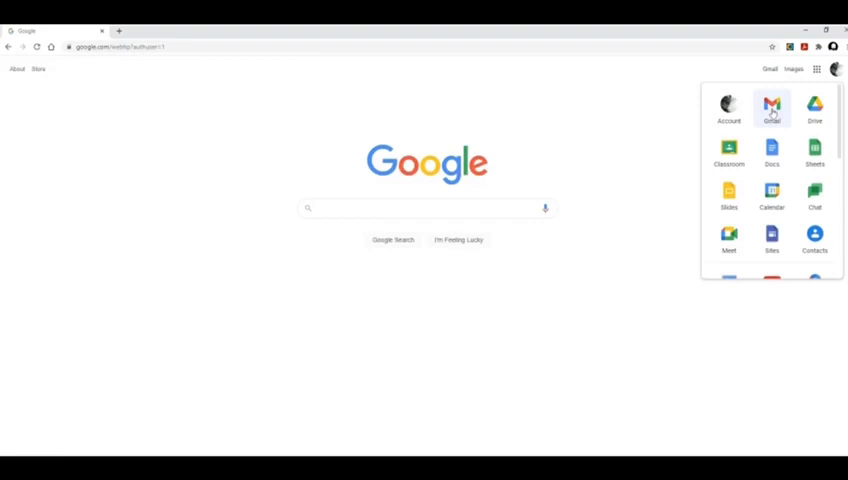
{"action": "mouse_move", "coordinate": [816, 108]}
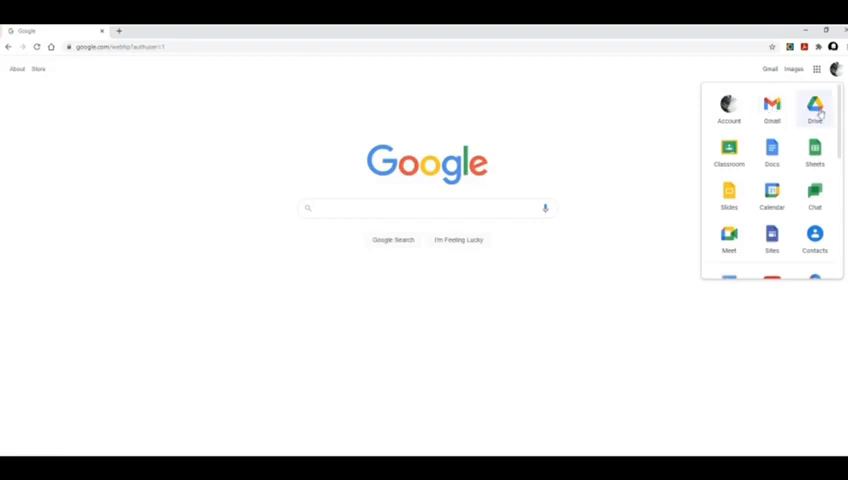
{"action": "mouse_move", "coordinate": [816, 236]}
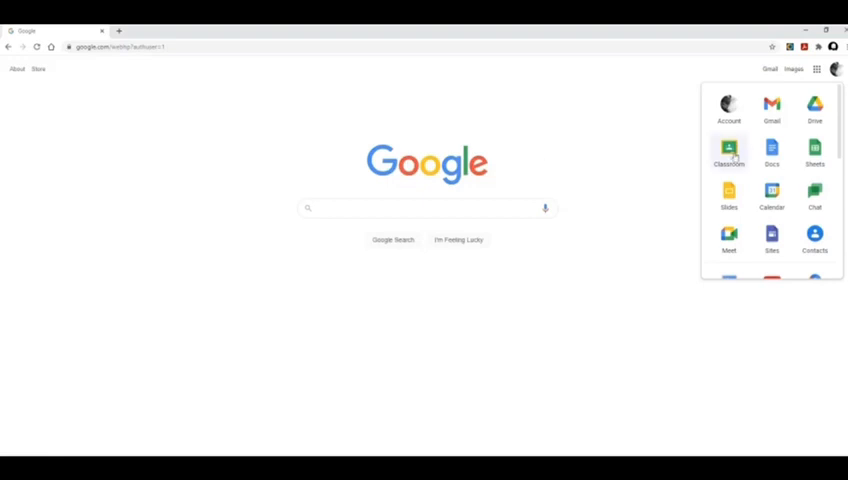
{"action": "left_click", "coordinate": [728, 150]}
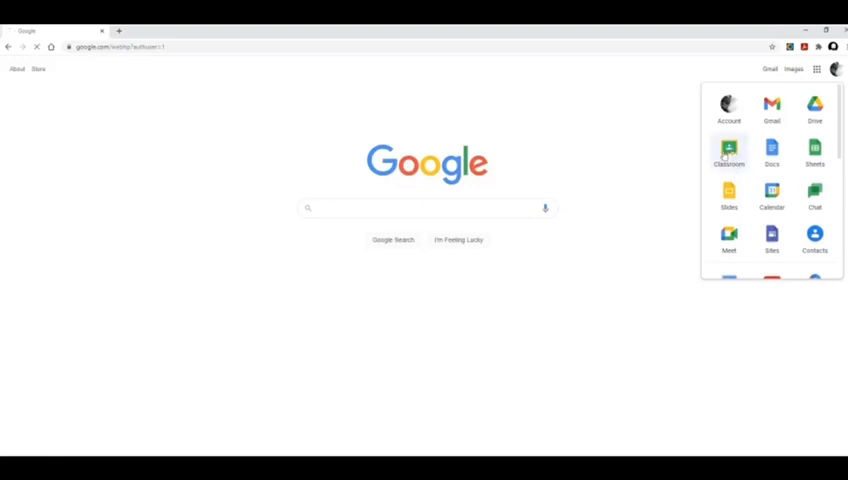
Step: Launch Google Classroom to reach the class dashboard of course cards
{"action": "left_click", "coordinate": [728, 150]}
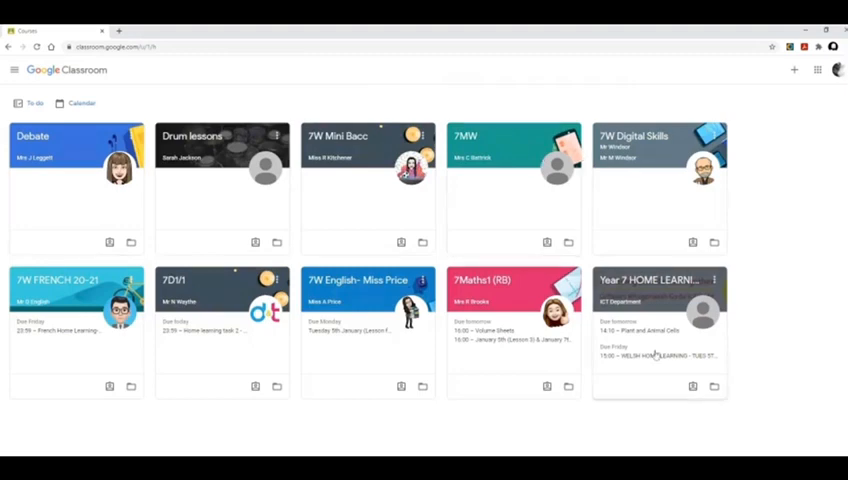
{"action": "mouse_move", "coordinate": [62, 232]}
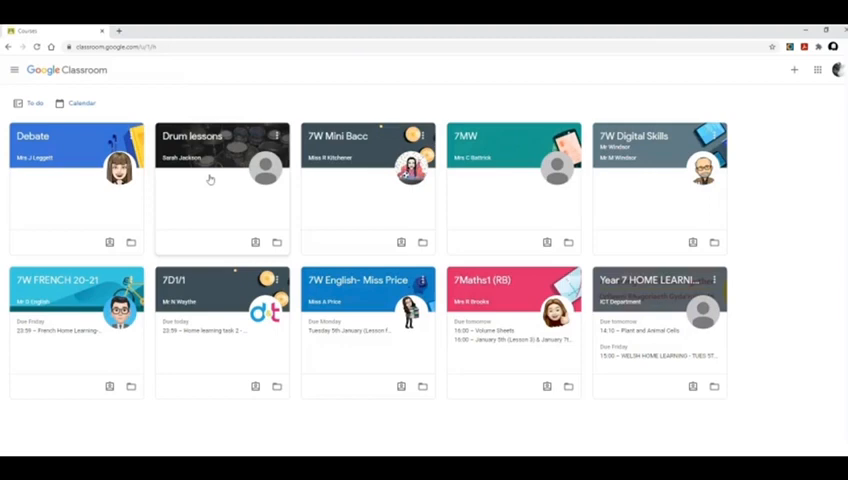
{"action": "mouse_move", "coordinate": [644, 200]}
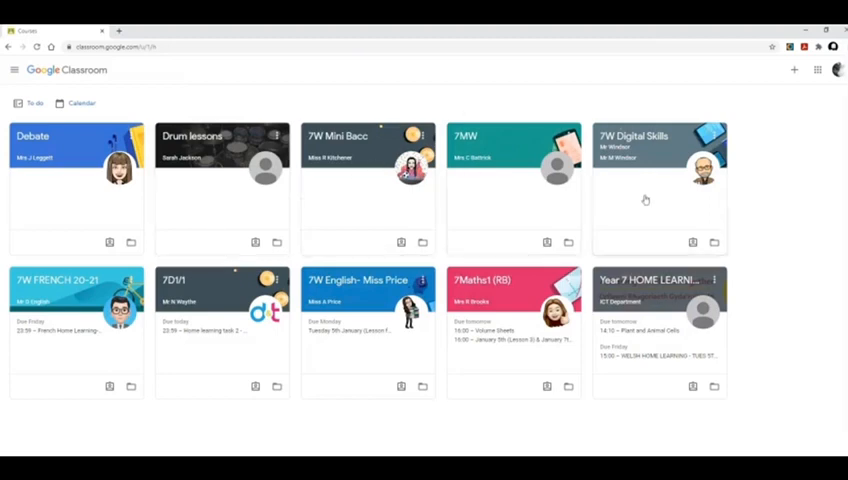
{"action": "mouse_move", "coordinate": [792, 184]}
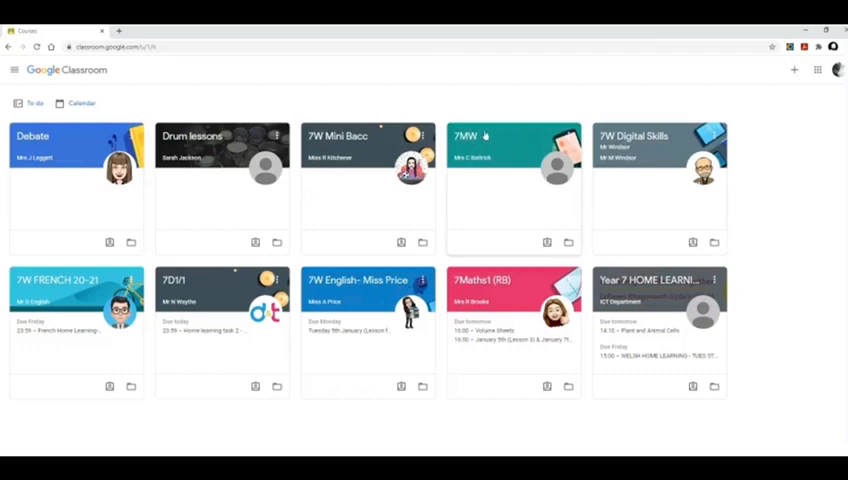
{"action": "mouse_move", "coordinate": [48, 130]}
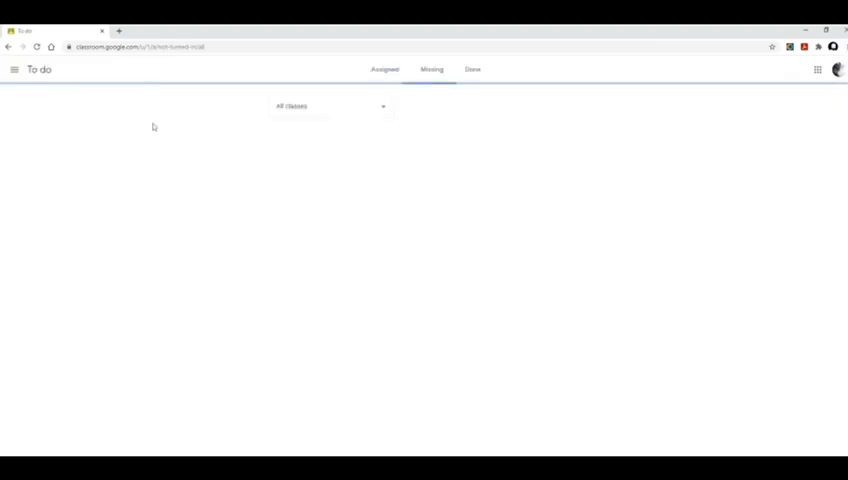
{"action": "left_click", "coordinate": [384, 68]}
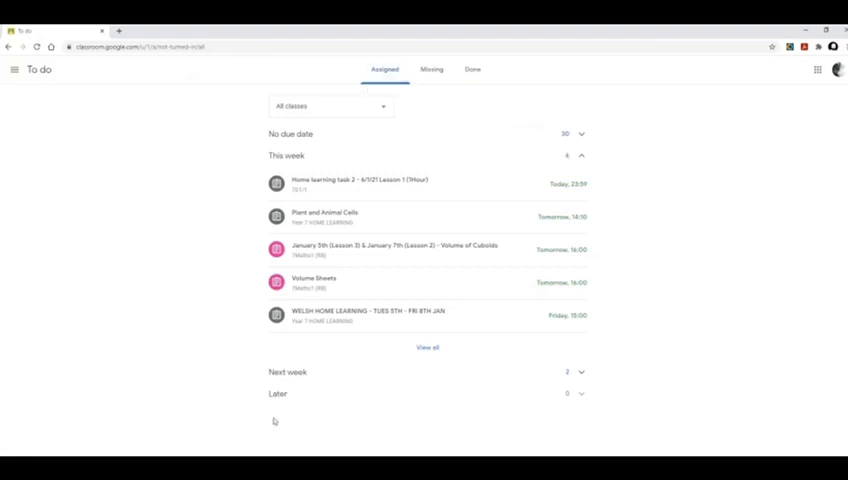
{"action": "mouse_move", "coordinate": [538, 322]}
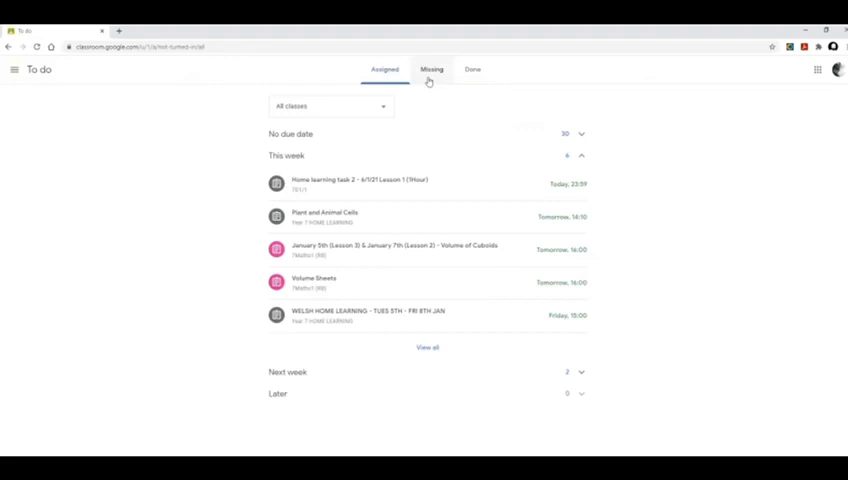
{"action": "left_click", "coordinate": [432, 68]}
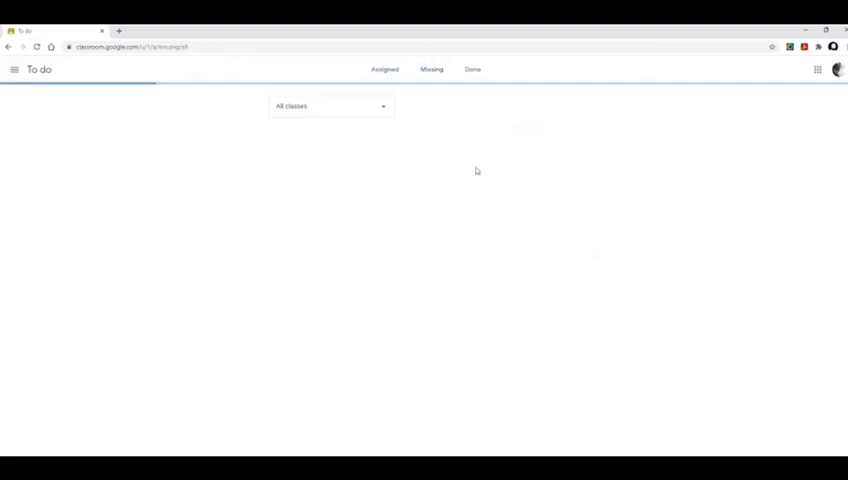
{"action": "left_click", "coordinate": [432, 68]}
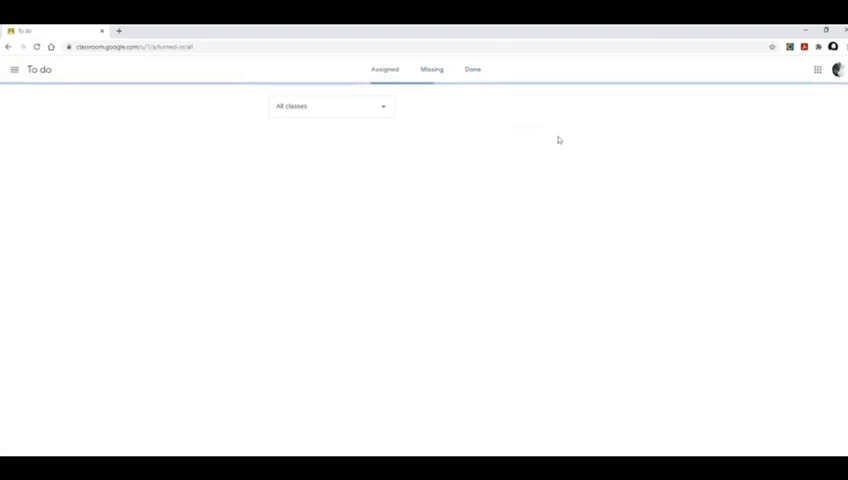
{"action": "left_click", "coordinate": [472, 68]}
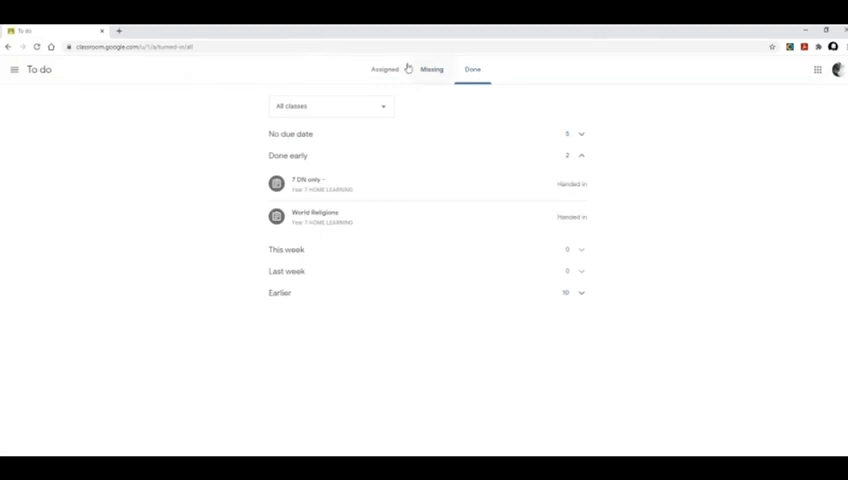
{"action": "left_click", "coordinate": [384, 68]}
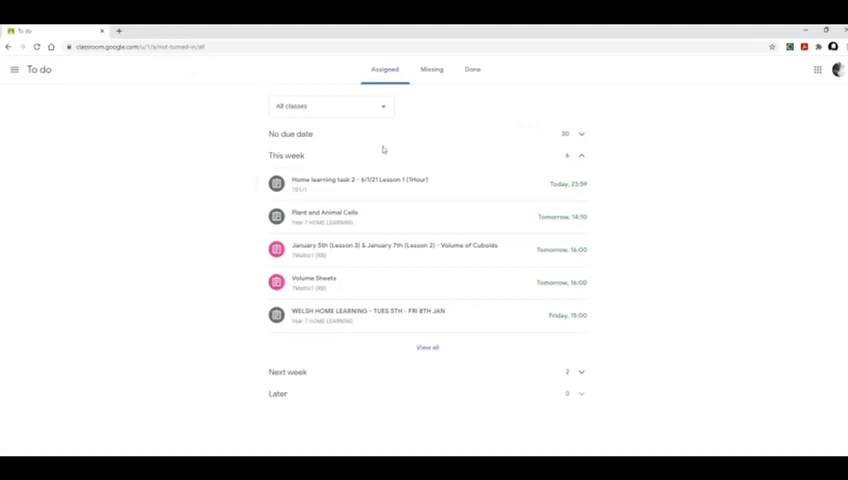
{"action": "mouse_move", "coordinate": [488, 140]}
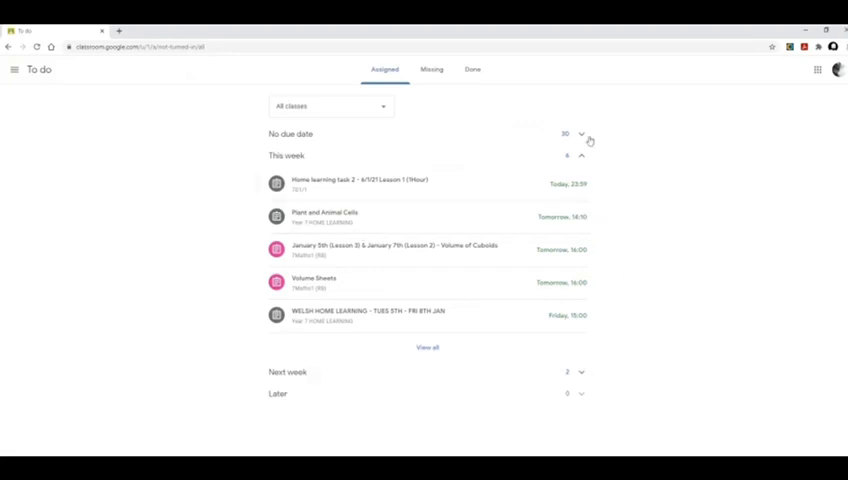
{"action": "mouse_move", "coordinate": [196, 300]}
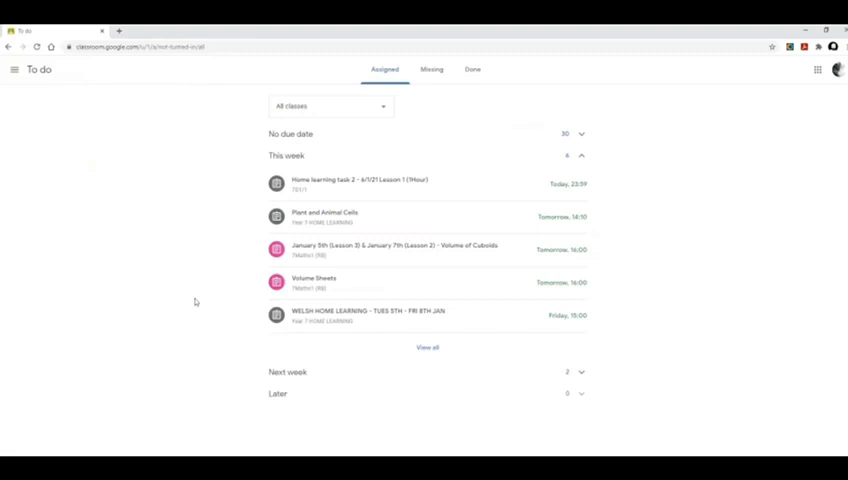
{"action": "mouse_move", "coordinate": [224, 308]}
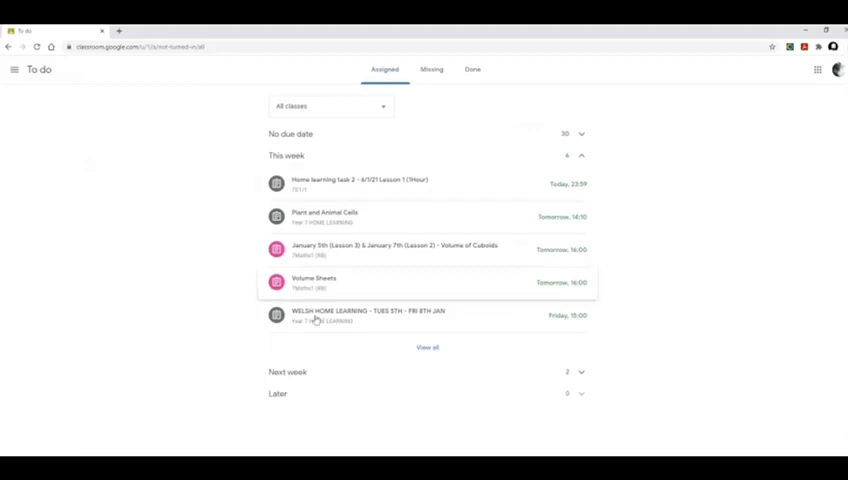
{"action": "mouse_move", "coordinate": [512, 204]}
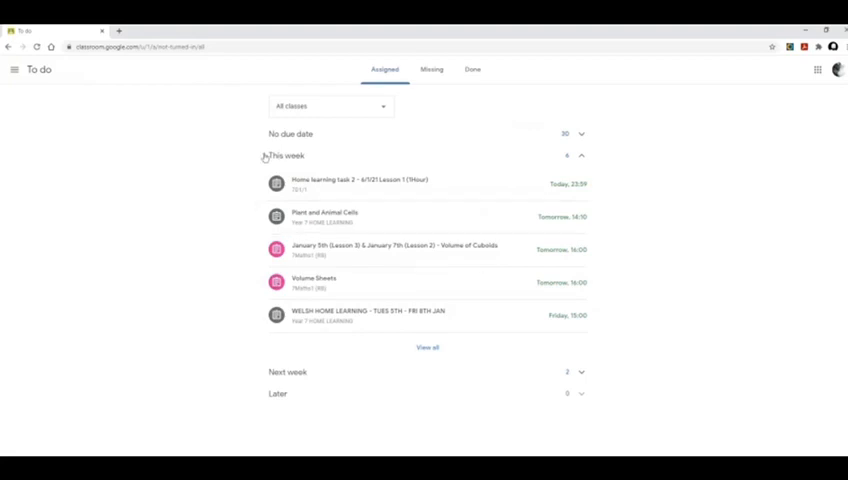
{"action": "mouse_move", "coordinate": [246, 156]}
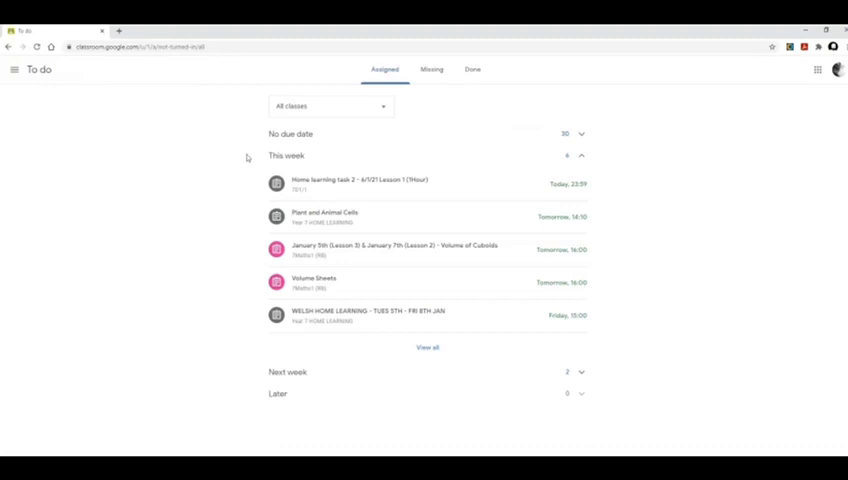
{"action": "mouse_move", "coordinate": [242, 158]}
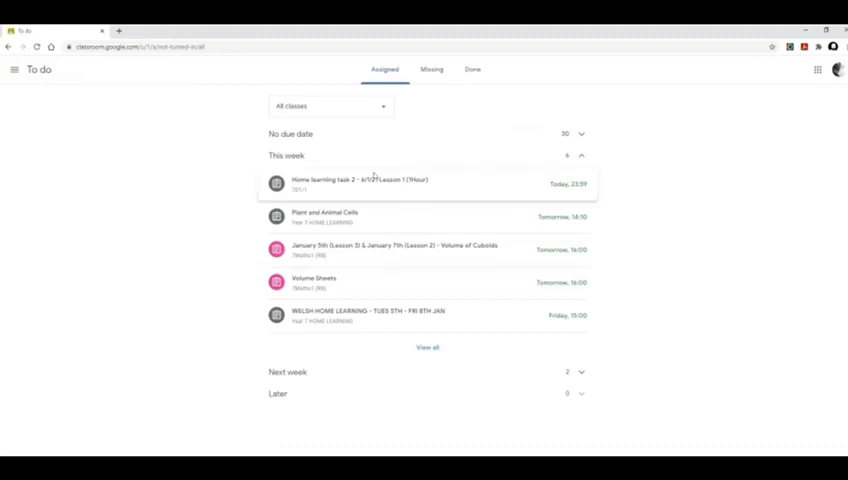
{"action": "mouse_move", "coordinate": [254, 260]}
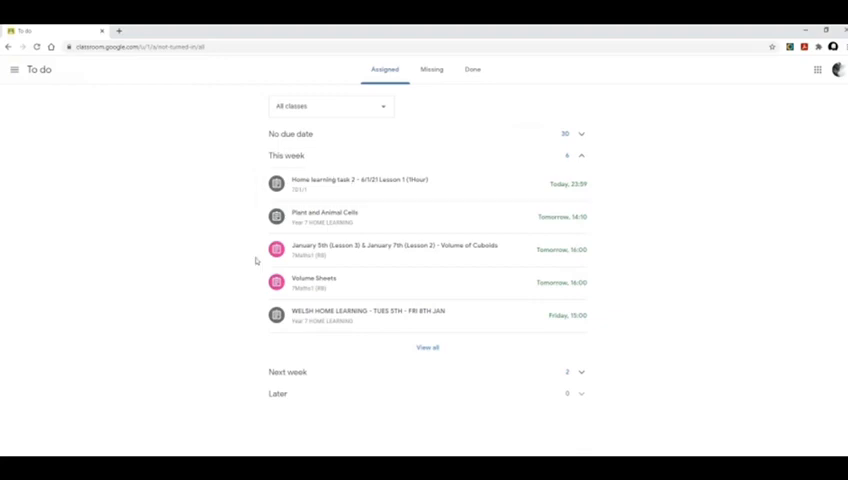
{"action": "mouse_move", "coordinate": [432, 184]}
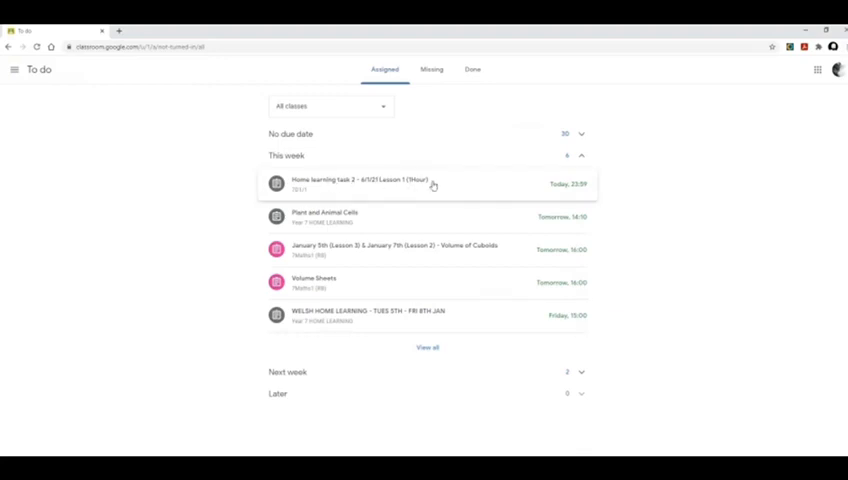
{"action": "mouse_move", "coordinate": [392, 188]}
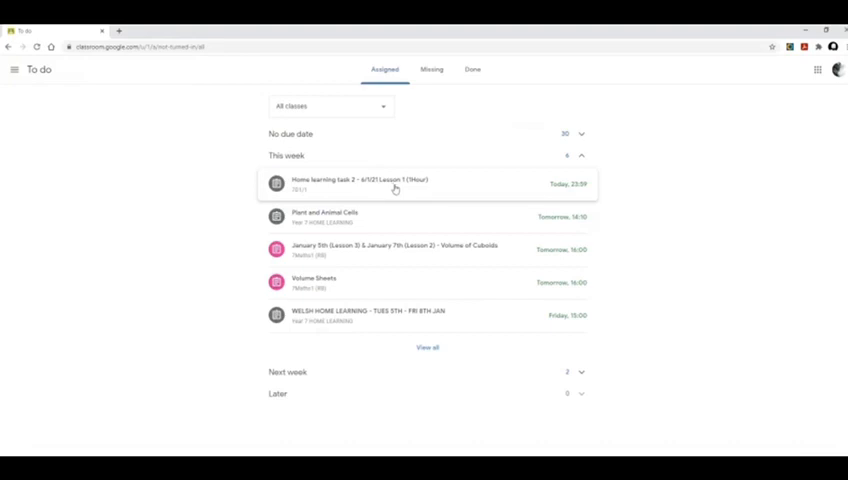
{"action": "mouse_move", "coordinate": [388, 222]}
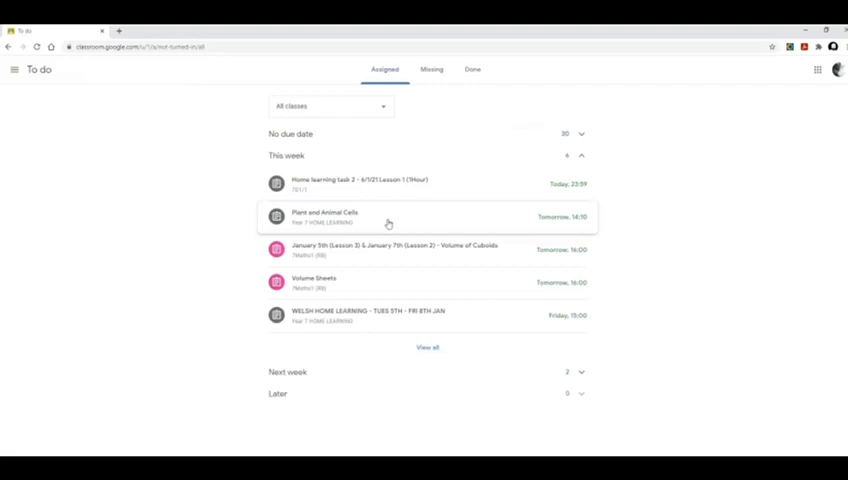
{"action": "mouse_move", "coordinate": [400, 322]}
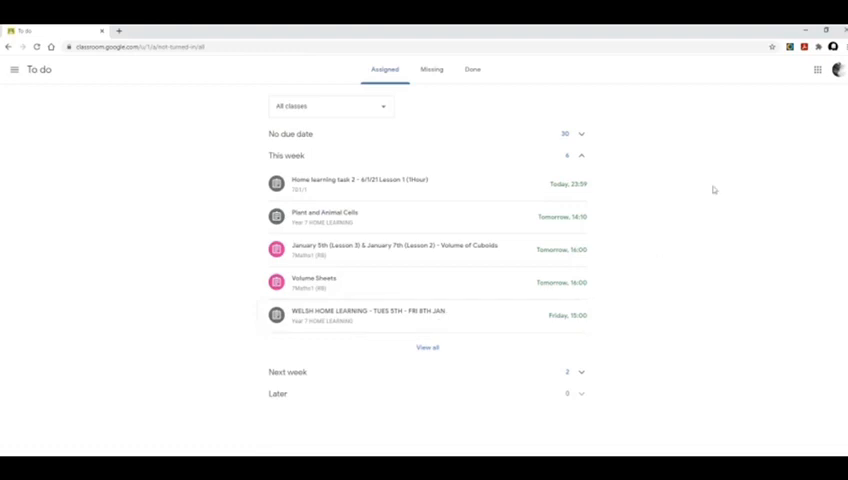
{"action": "mouse_move", "coordinate": [240, 186]}
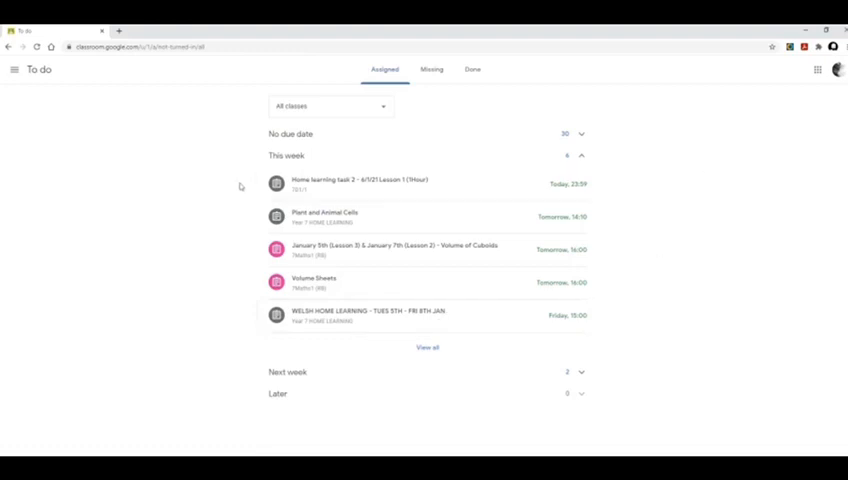
{"action": "mouse_move", "coordinate": [200, 316]}
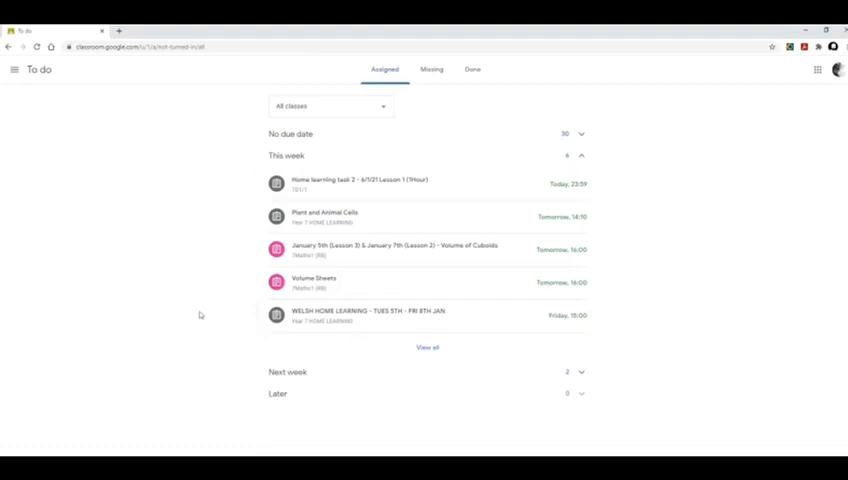
{"action": "mouse_move", "coordinate": [640, 216]}
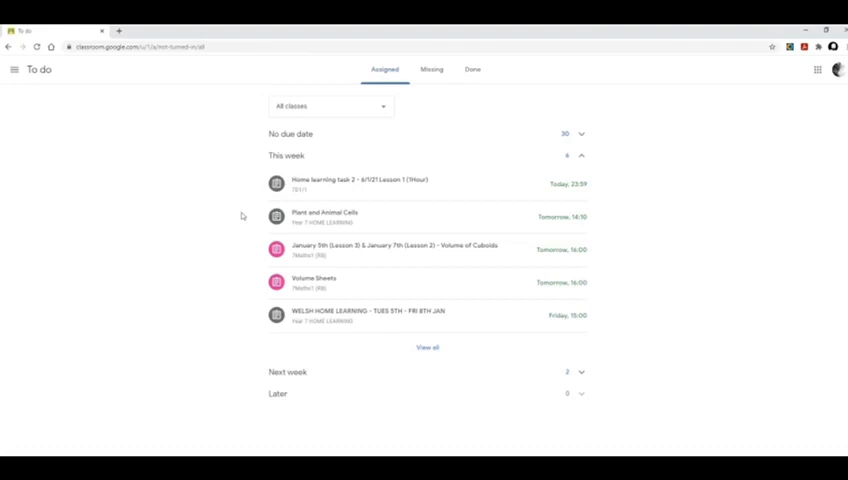
{"action": "mouse_move", "coordinate": [558, 280]}
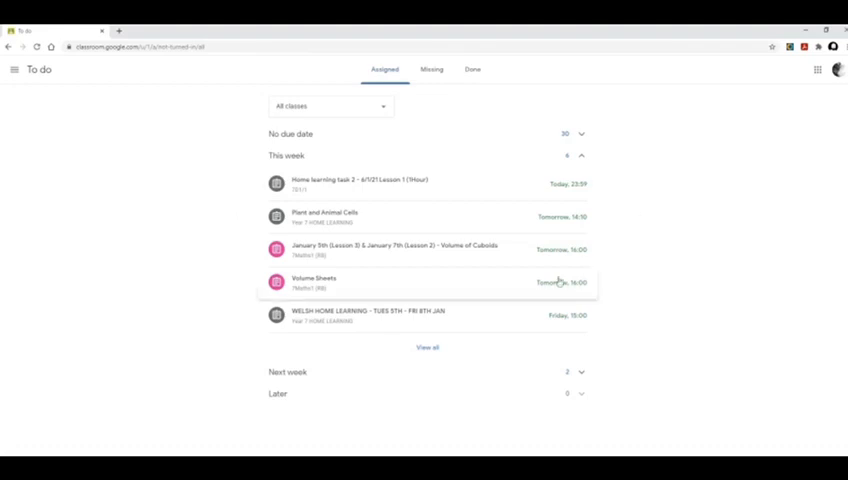
{"action": "mouse_move", "coordinate": [498, 216]}
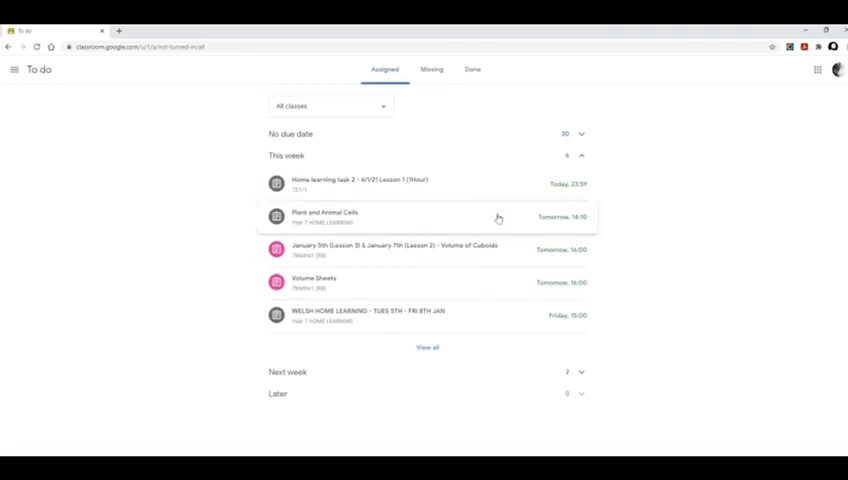
{"action": "mouse_move", "coordinate": [308, 300]}
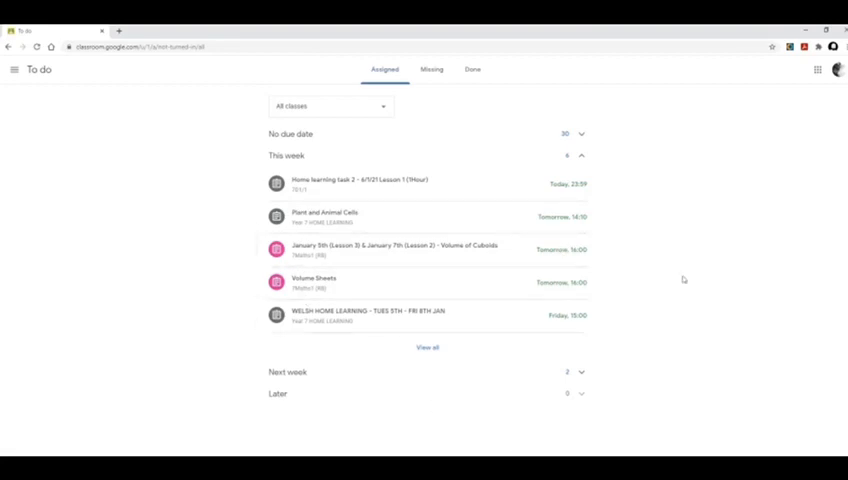
{"action": "mouse_move", "coordinate": [750, 218]}
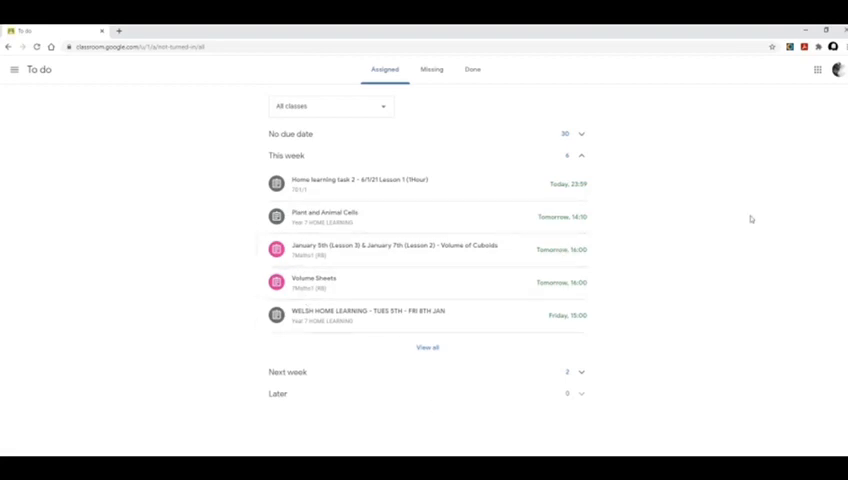
{"action": "mouse_move", "coordinate": [672, 270]}
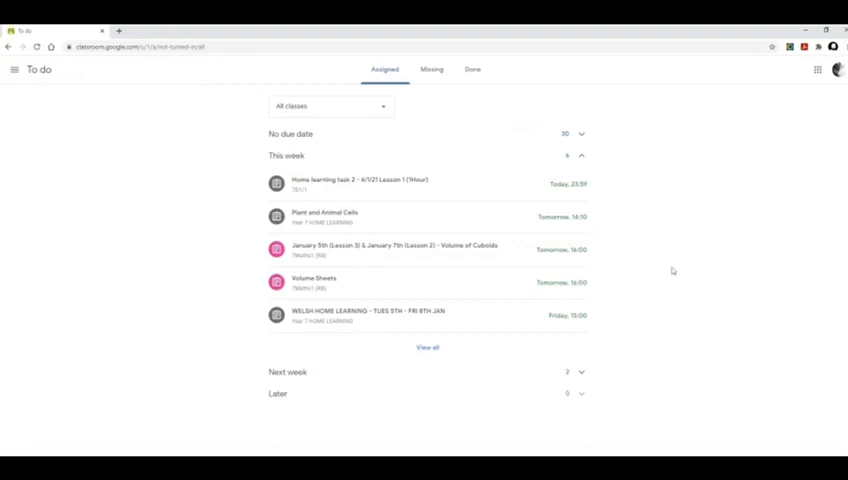
{"action": "mouse_move", "coordinate": [372, 280]}
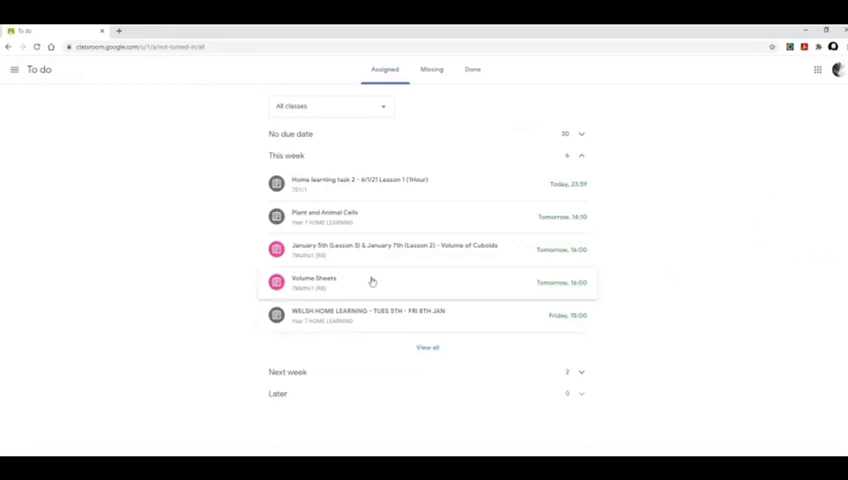
Step: Open 'Home learning task 2 - 6/1/21 Lesson 1 (1Hour)' from the To-do list
{"action": "left_click", "coordinate": [360, 184]}
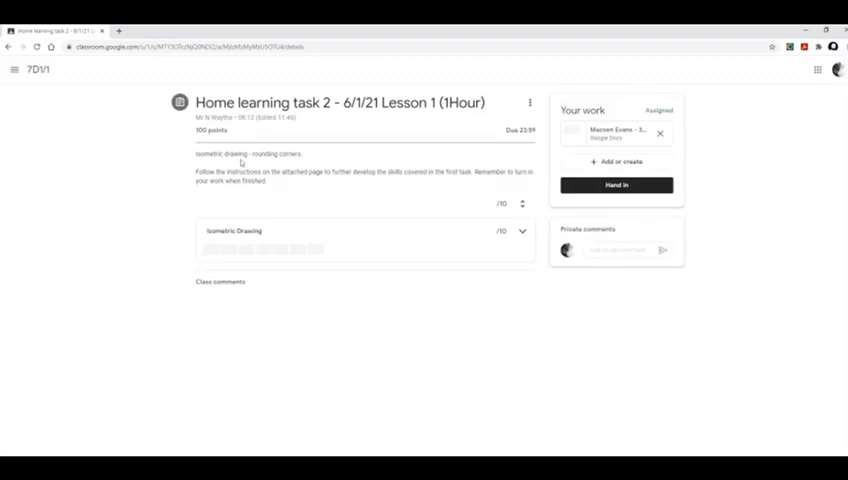
{"action": "mouse_move", "coordinate": [480, 146]}
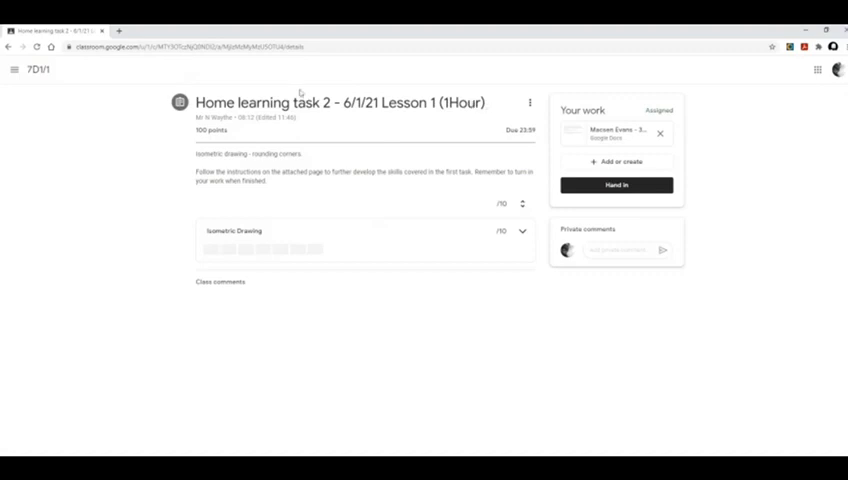
{"action": "mouse_move", "coordinate": [472, 116]}
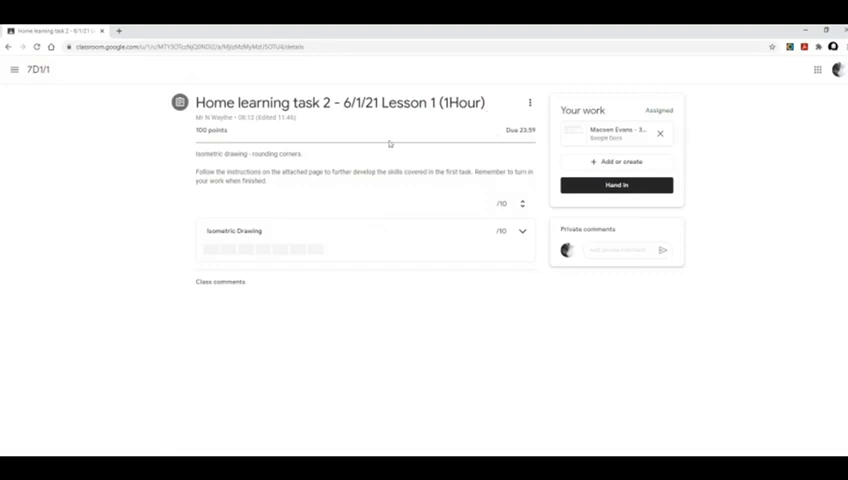
{"action": "mouse_move", "coordinate": [340, 220]}
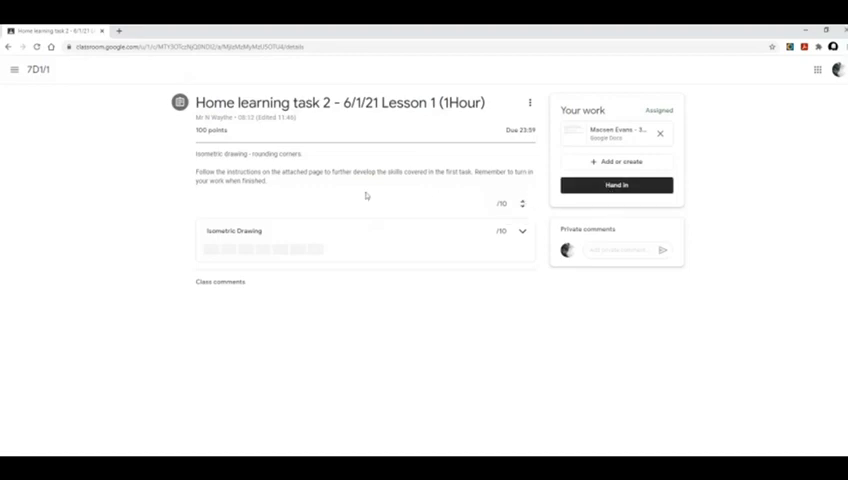
{"action": "mouse_move", "coordinate": [500, 118]}
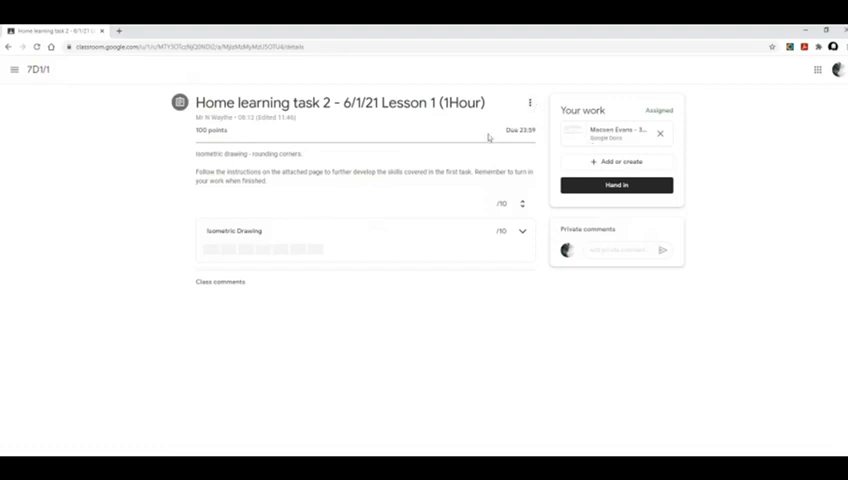
{"action": "mouse_move", "coordinate": [444, 132]}
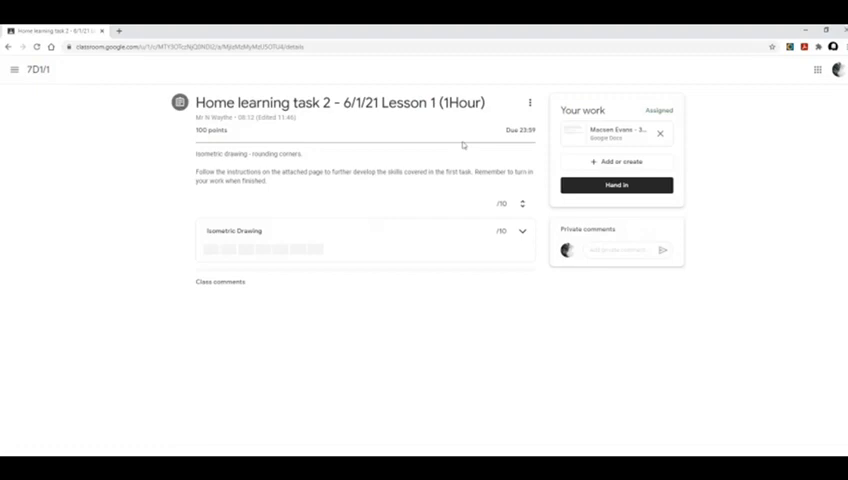
{"action": "mouse_move", "coordinate": [720, 152]}
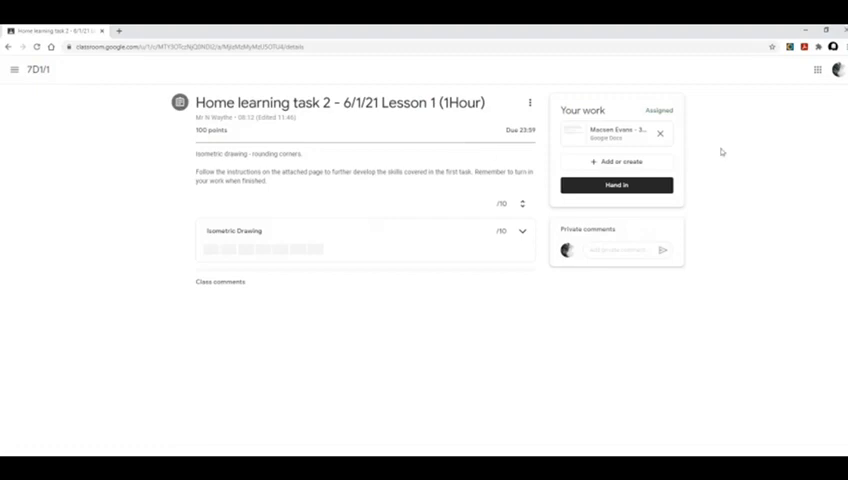
{"action": "mouse_move", "coordinate": [164, 148]}
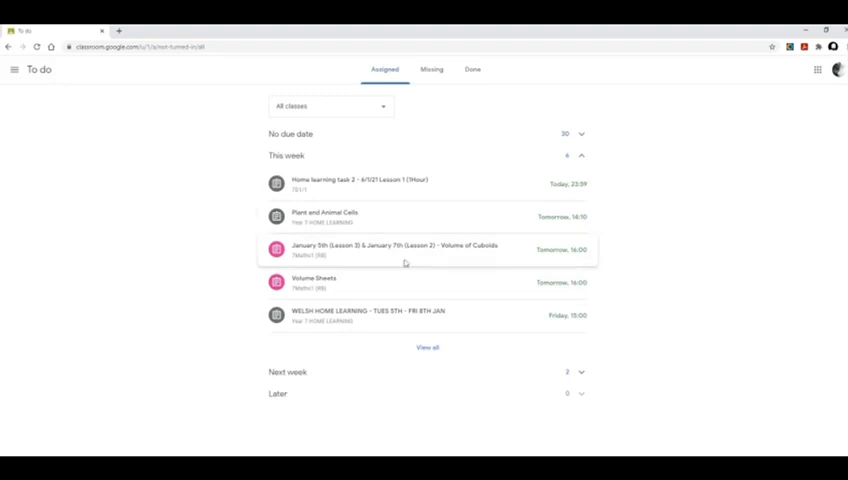
{"action": "mouse_move", "coordinate": [552, 228]}
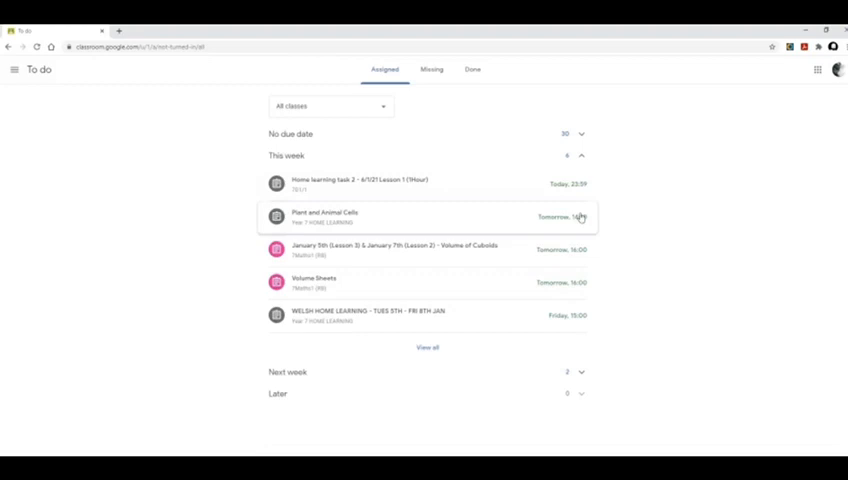
{"action": "mouse_move", "coordinate": [576, 200]}
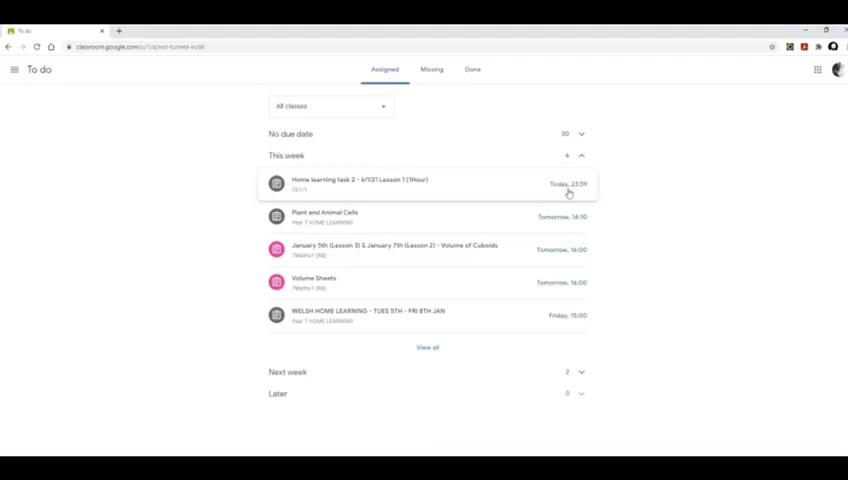
{"action": "mouse_move", "coordinate": [508, 236]}
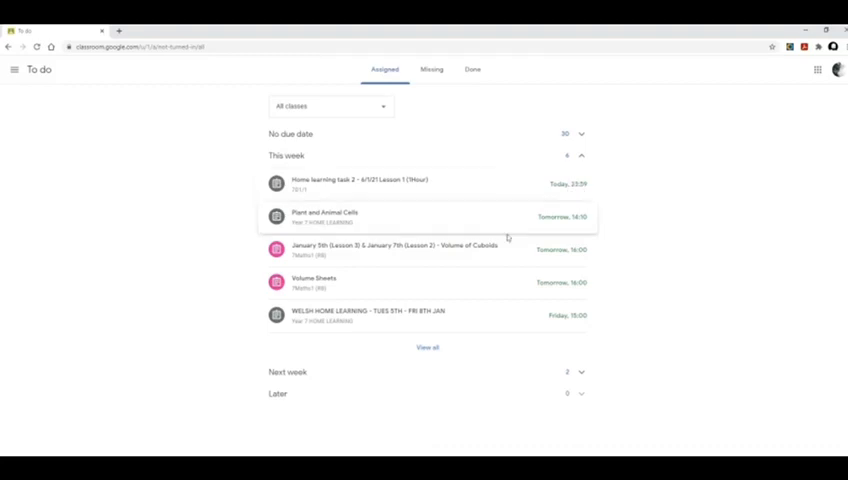
{"action": "mouse_move", "coordinate": [624, 196]}
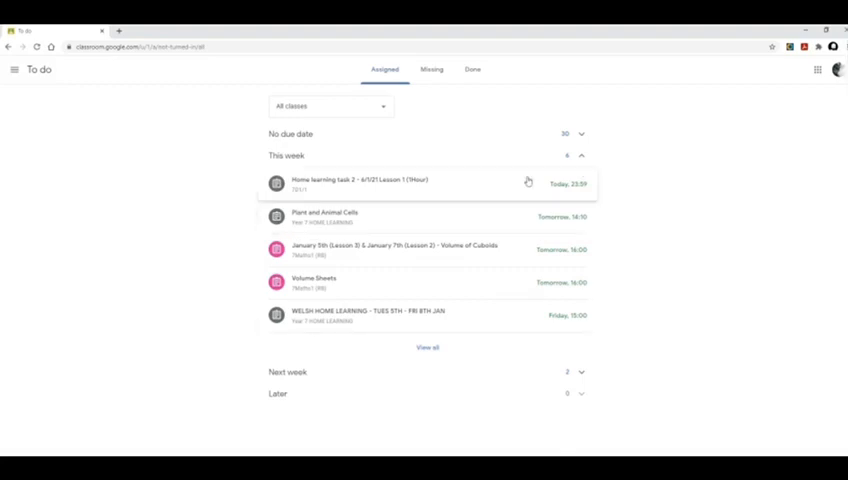
{"action": "mouse_move", "coordinate": [544, 196]}
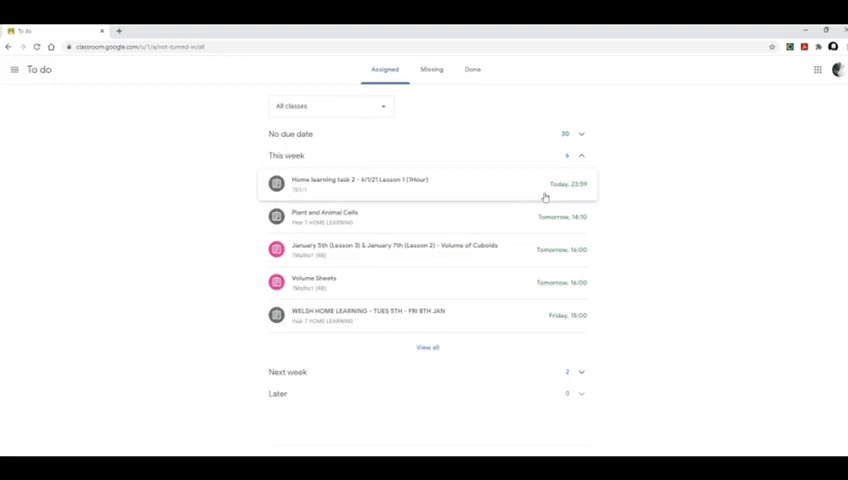
{"action": "mouse_move", "coordinate": [660, 204]}
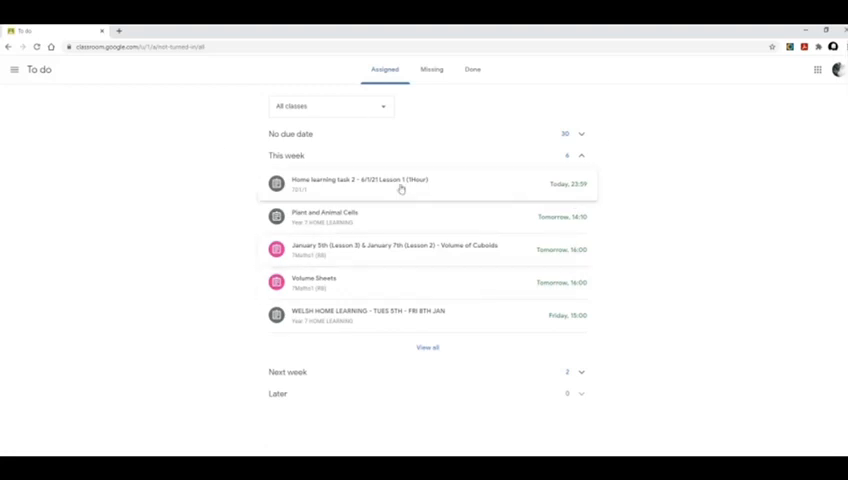
{"action": "mouse_move", "coordinate": [396, 328]}
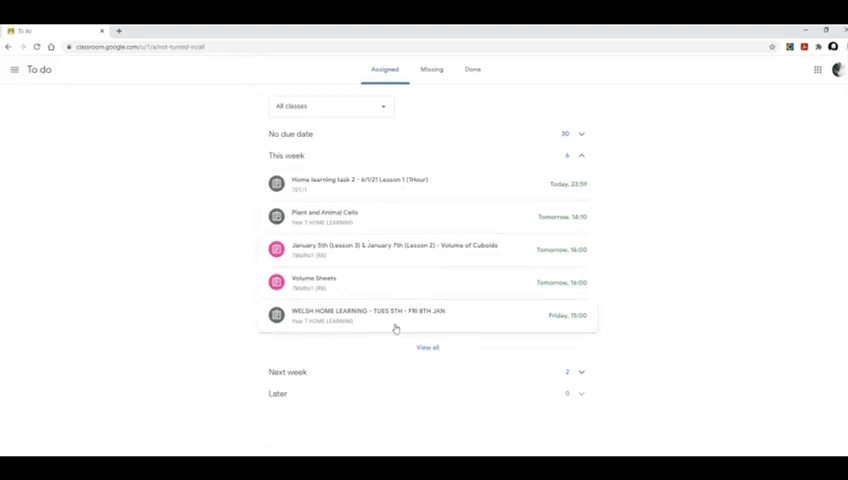
{"action": "mouse_move", "coordinate": [376, 216]}
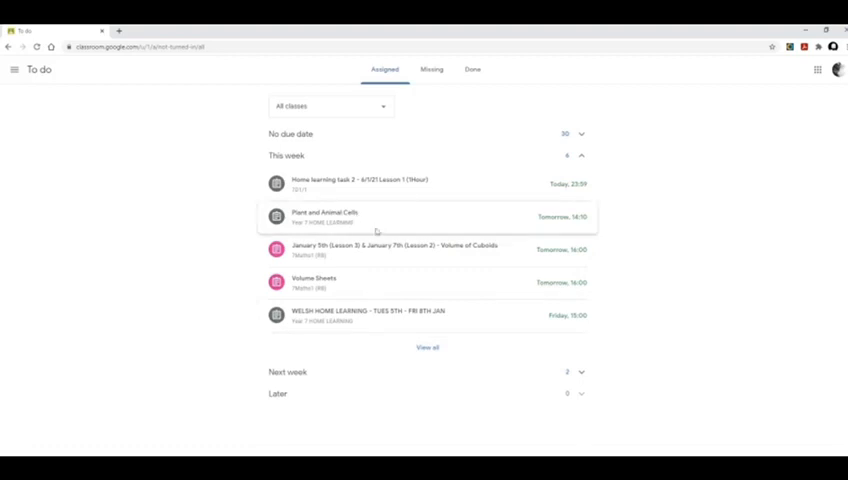
{"action": "mouse_move", "coordinate": [520, 208]}
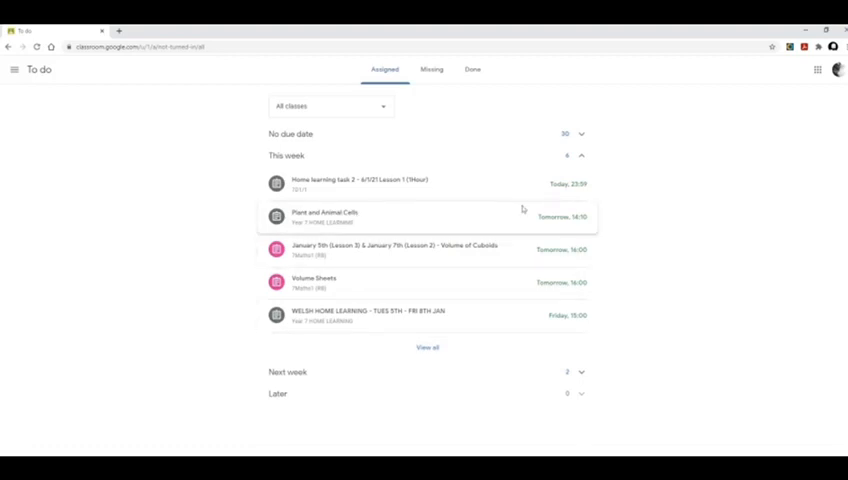
{"action": "mouse_move", "coordinate": [658, 168]}
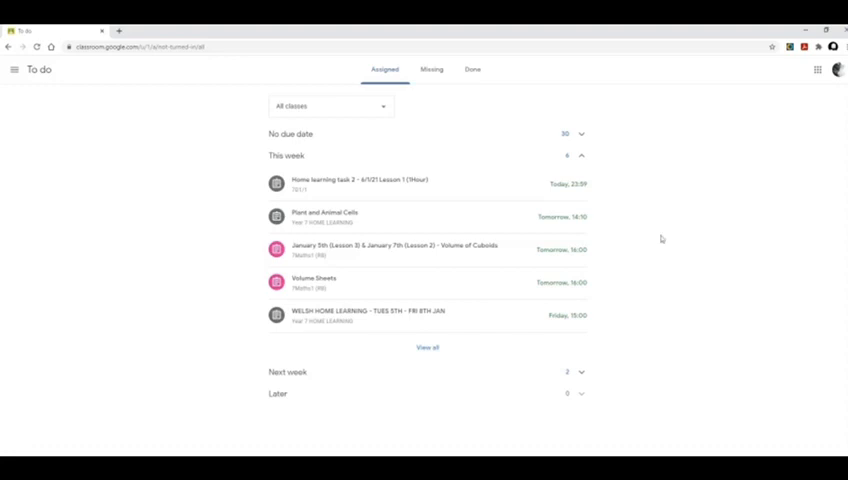
{"action": "mouse_move", "coordinate": [332, 160]}
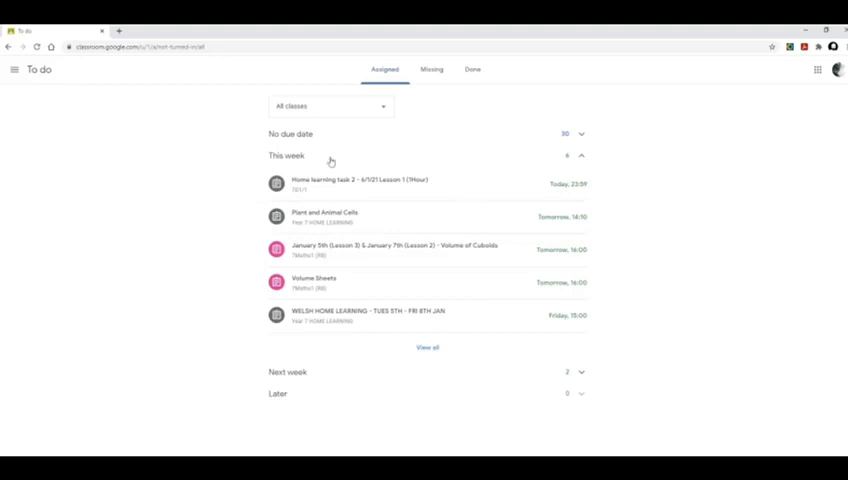
{"action": "mouse_move", "coordinate": [520, 222]}
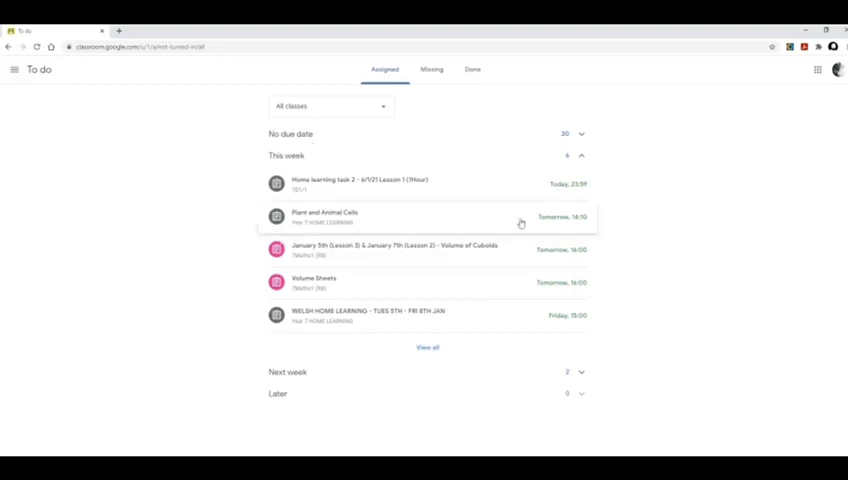